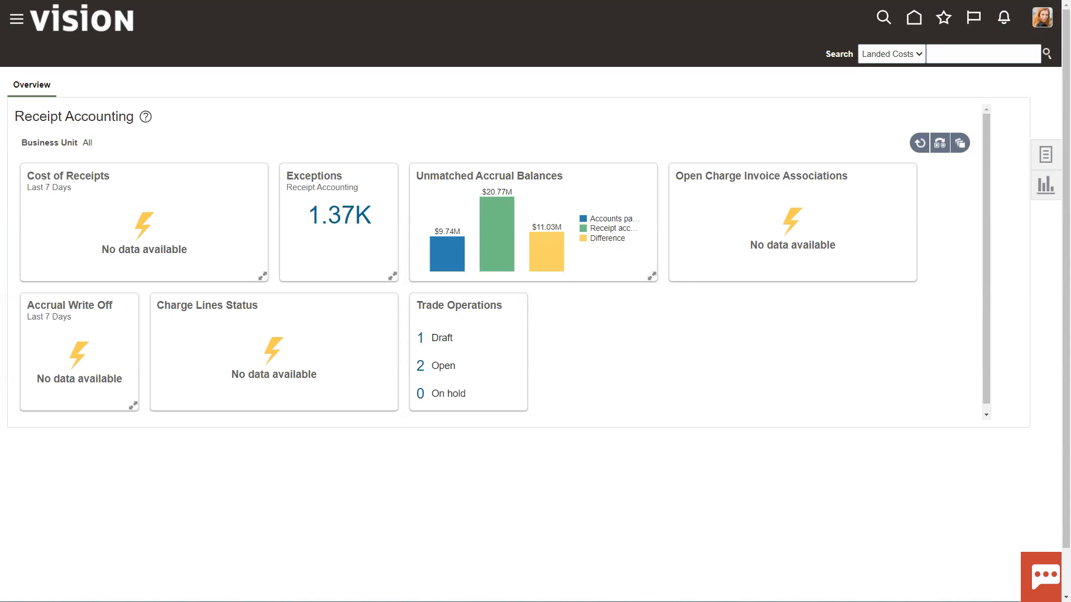
{"action": "mouse_move", "coordinate": [495, 199]}
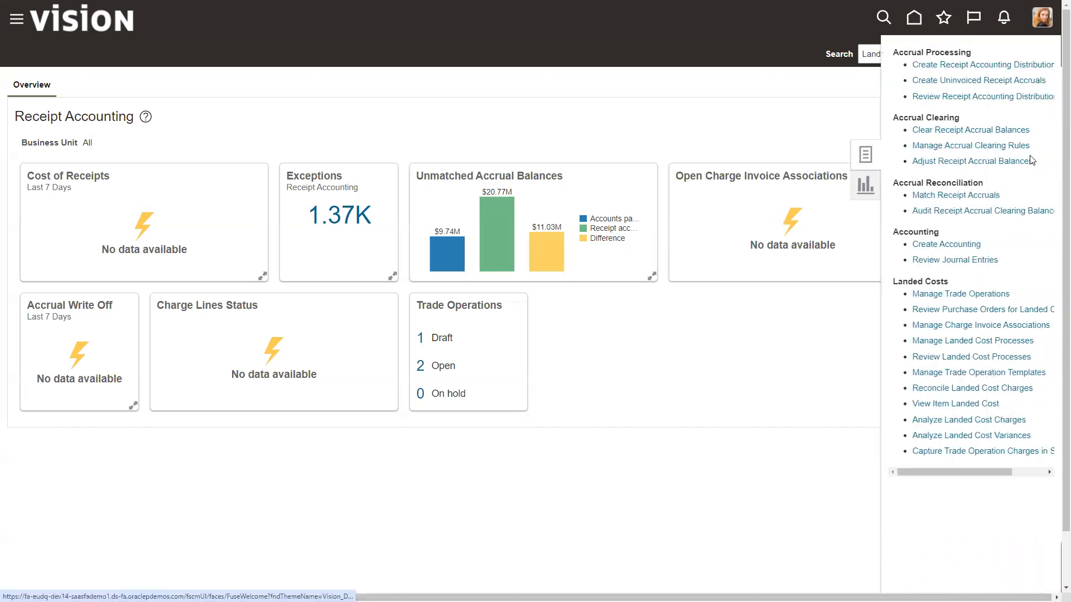
{"action": "mouse_move", "coordinate": [935, 382]}
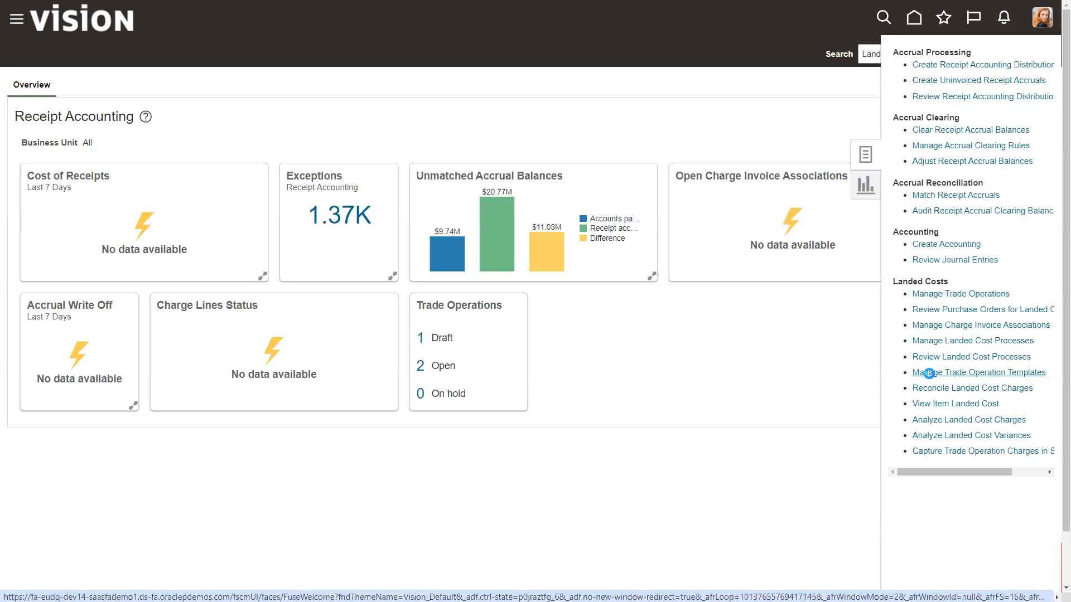
Open the Advanced Charges template from Manage Trade Operation Templates, showing its Shaghai-SFO route and four charge lines.
{"action": "left_click", "coordinate": [979, 372]}
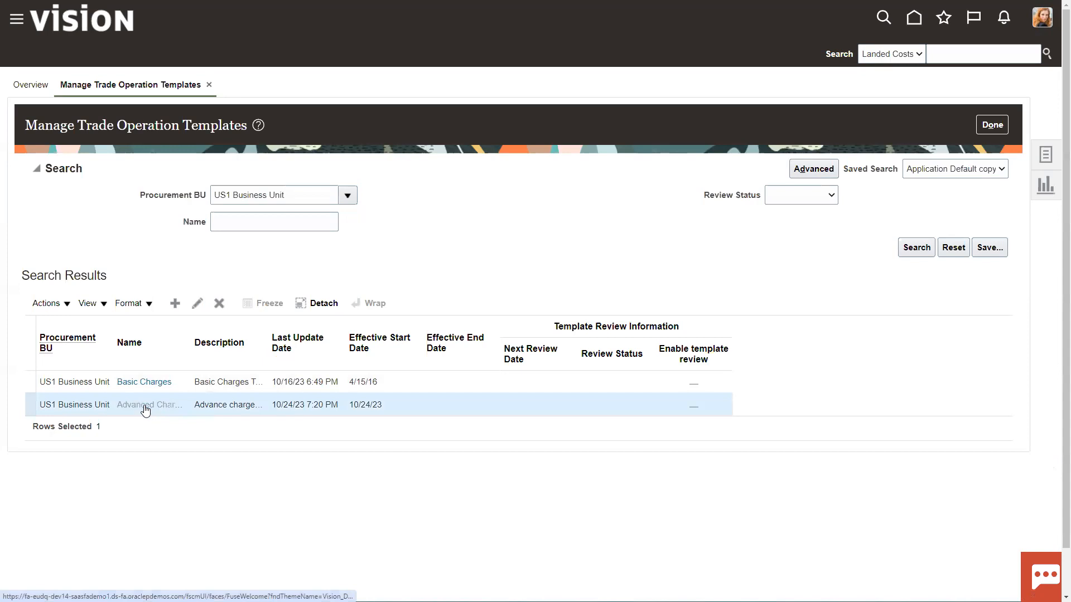
{"action": "left_click", "coordinate": [147, 404]}
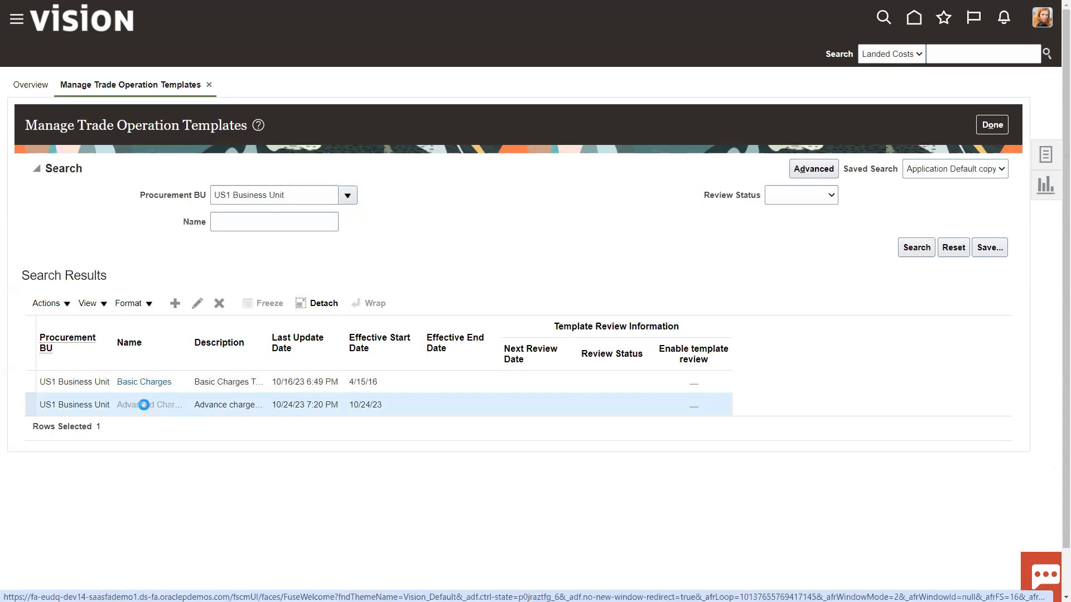
{"action": "left_click", "coordinate": [147, 404]}
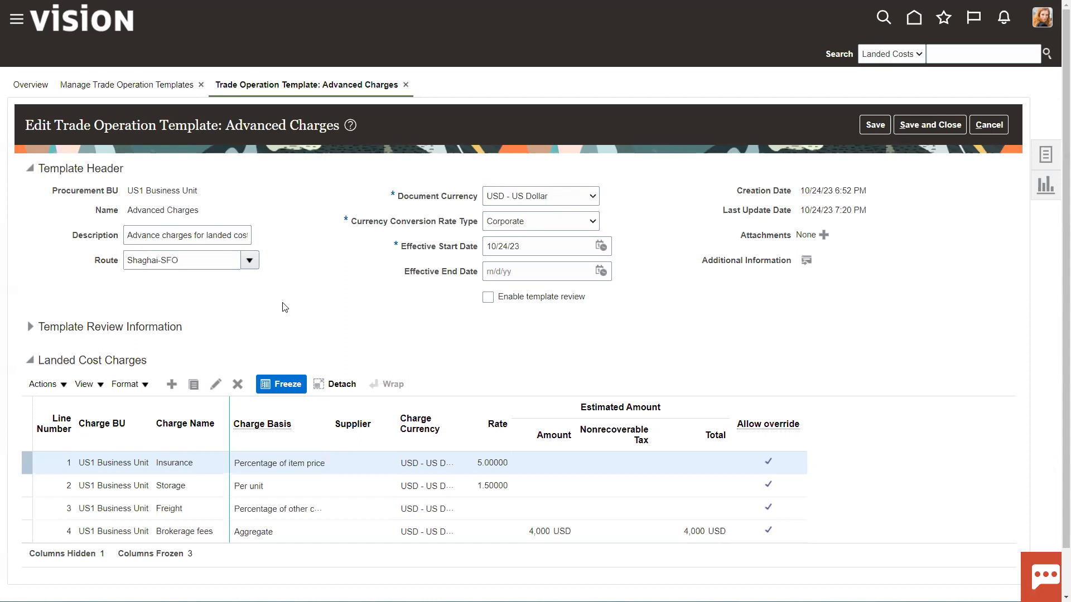
{"action": "mouse_move", "coordinate": [287, 313]}
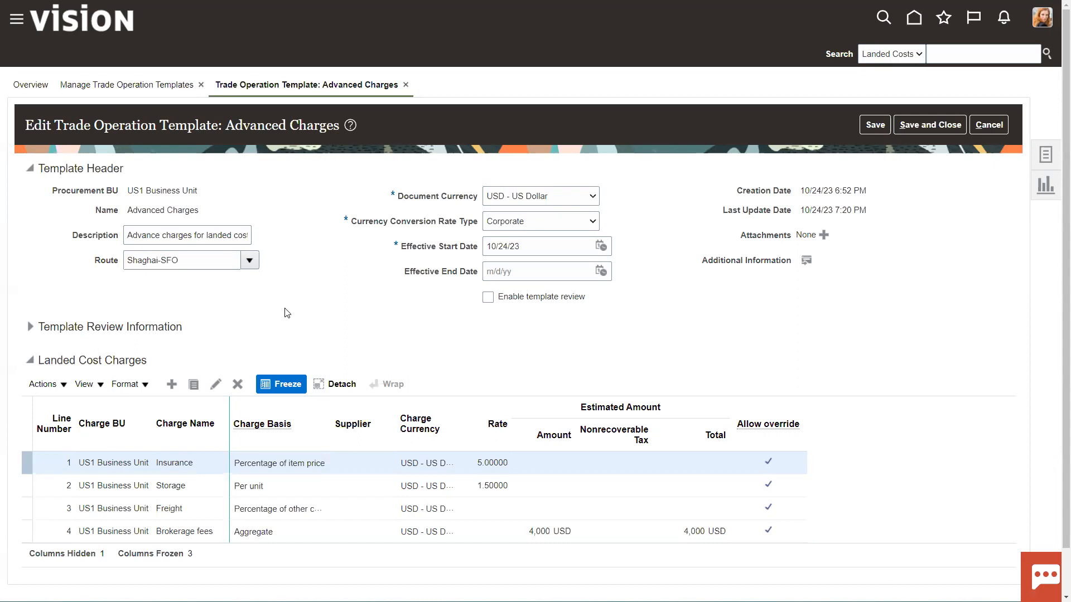
{"action": "mouse_move", "coordinate": [258, 457]}
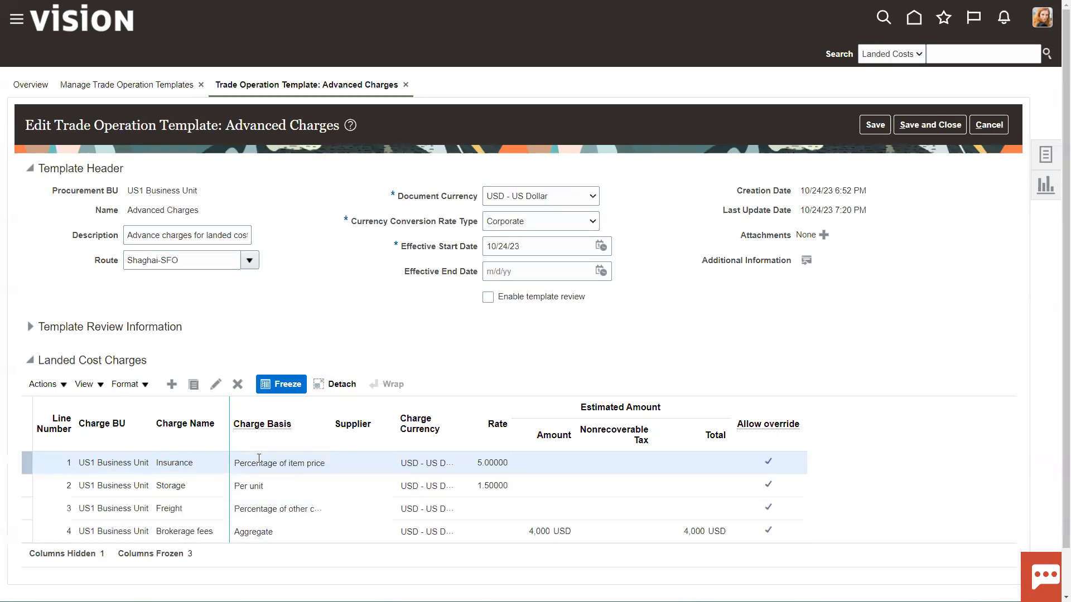
{"action": "left_click", "coordinate": [253, 531]}
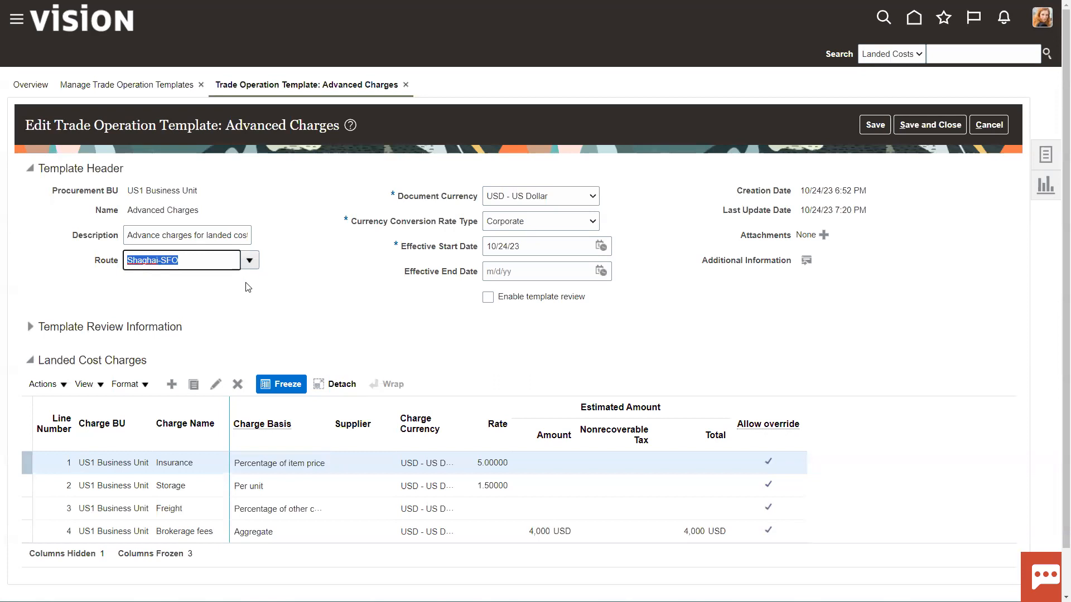
{"action": "mouse_move", "coordinate": [524, 251]}
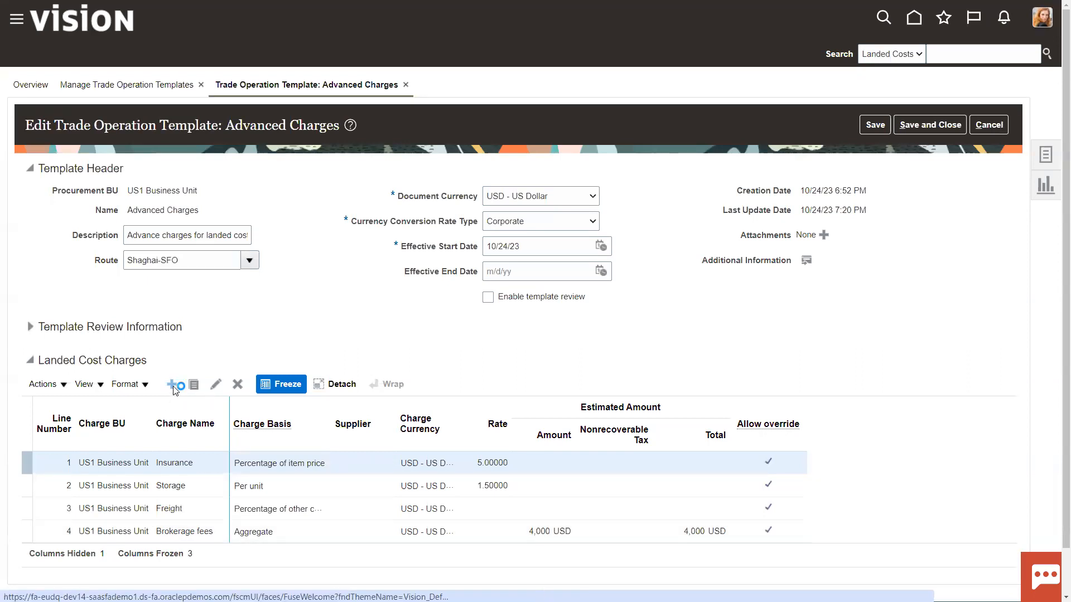
Add charge line 5 with Charge BU US1 Business Unit (USD) and list the available charge names.
{"action": "left_click", "coordinate": [175, 385]}
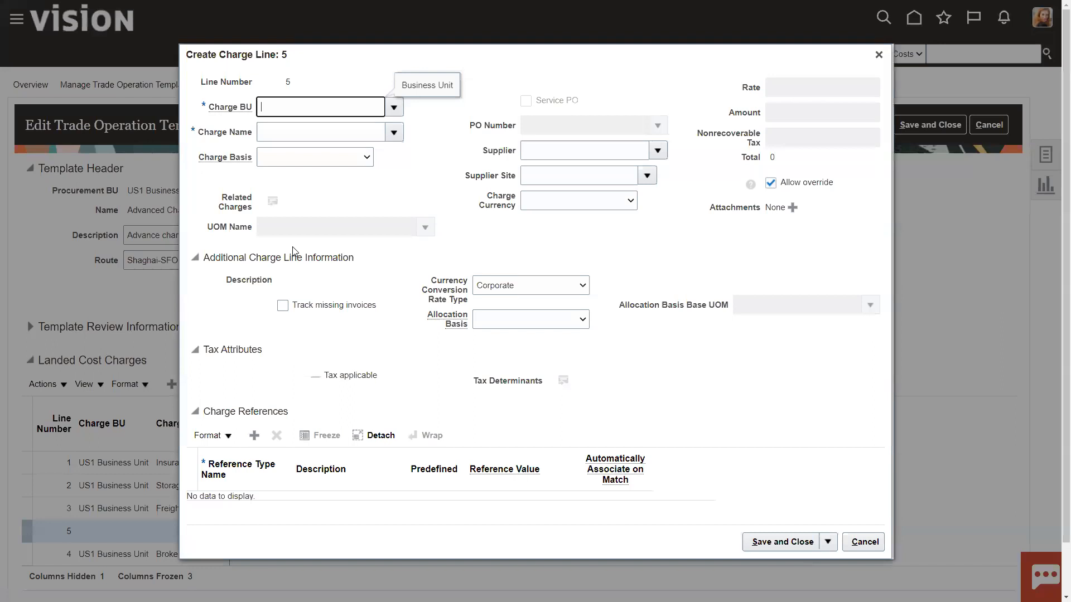
{"action": "type", "text": "US1 Business"}
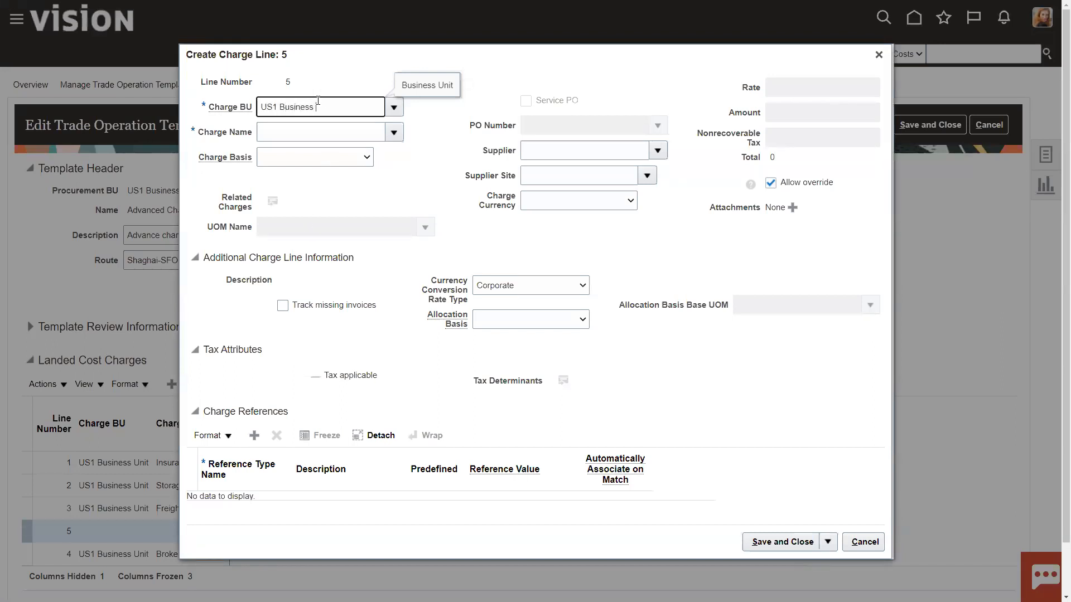
{"action": "left_click", "coordinate": [321, 131]}
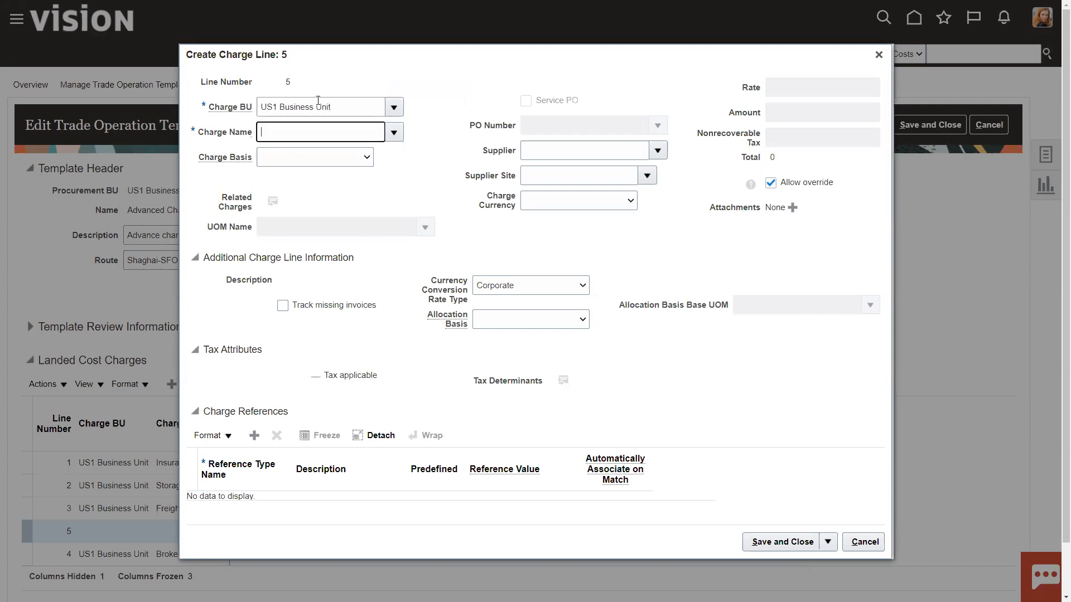
{"action": "left_click", "coordinate": [394, 131]}
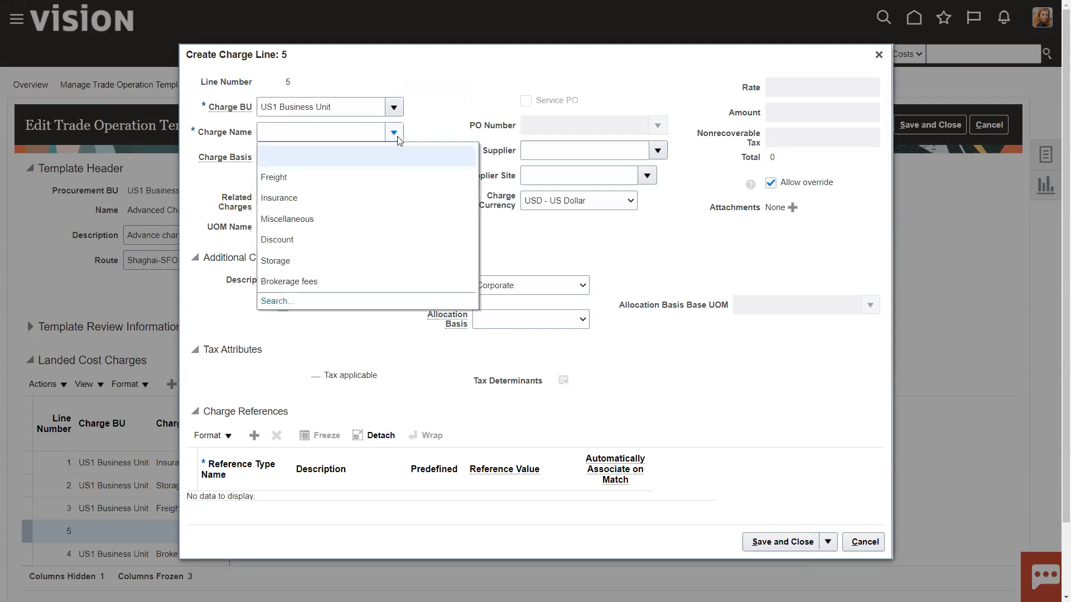
{"action": "mouse_move", "coordinate": [286, 218]}
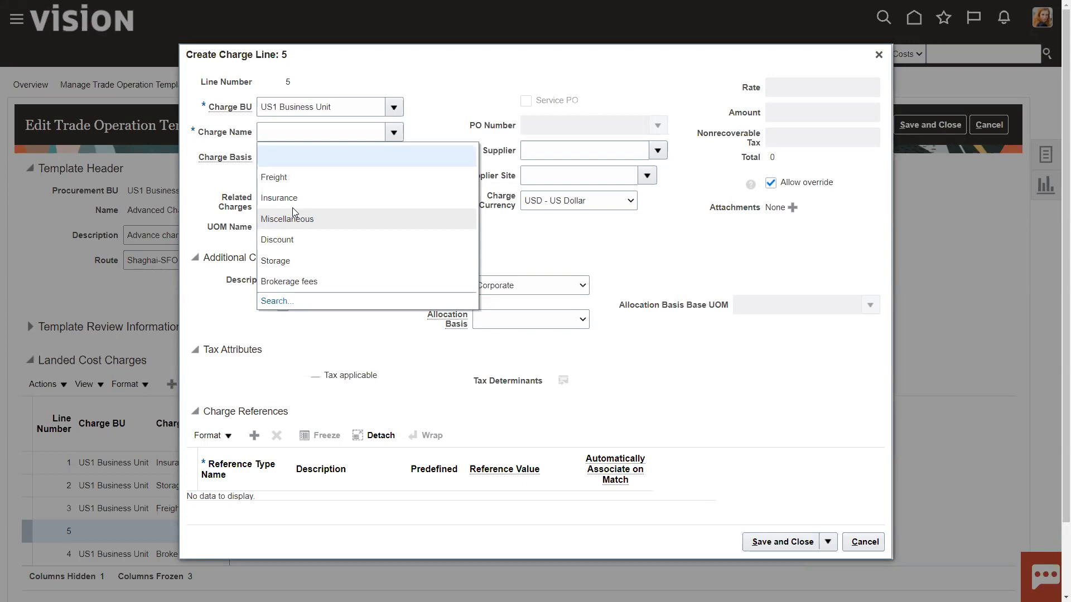
{"action": "mouse_move", "coordinate": [293, 214]}
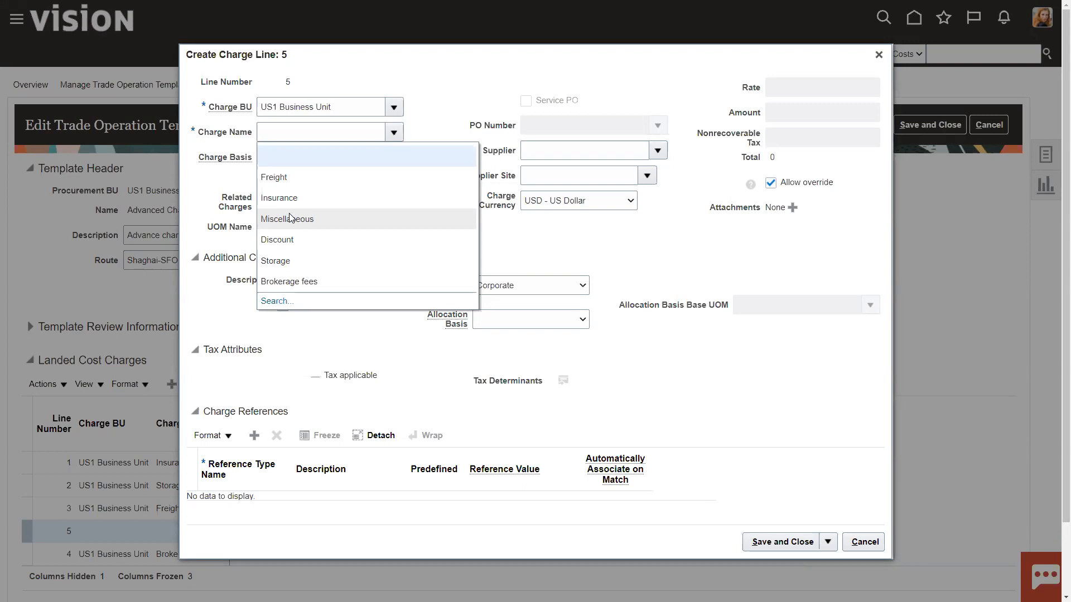
{"action": "mouse_move", "coordinate": [273, 178]}
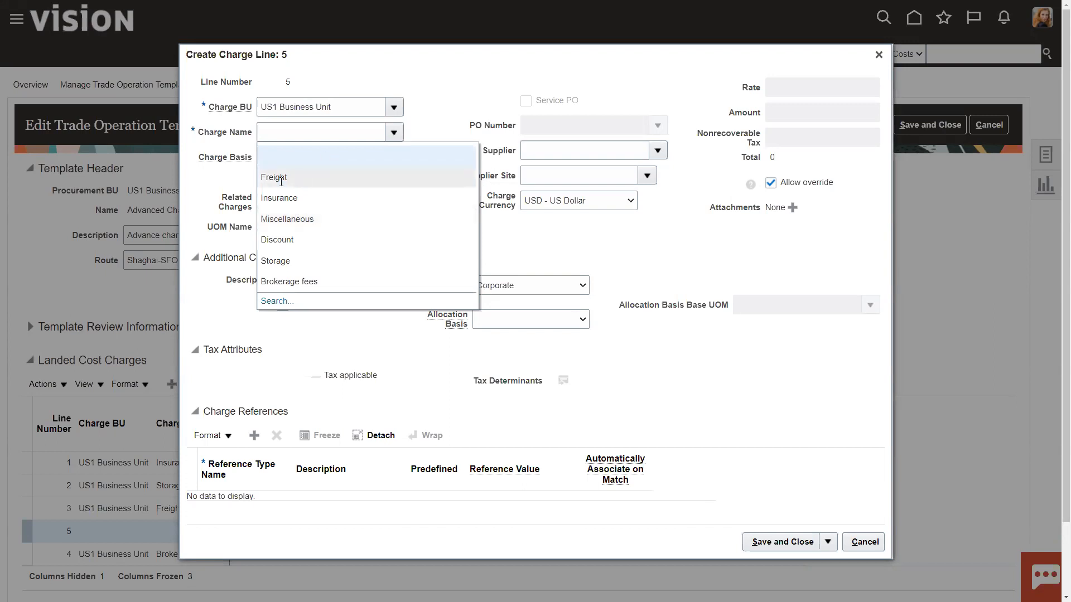
Set the line to Freight with Aggregate charge basis and amount 4,000, then list allocation basis options.
{"action": "left_click", "coordinate": [275, 178]}
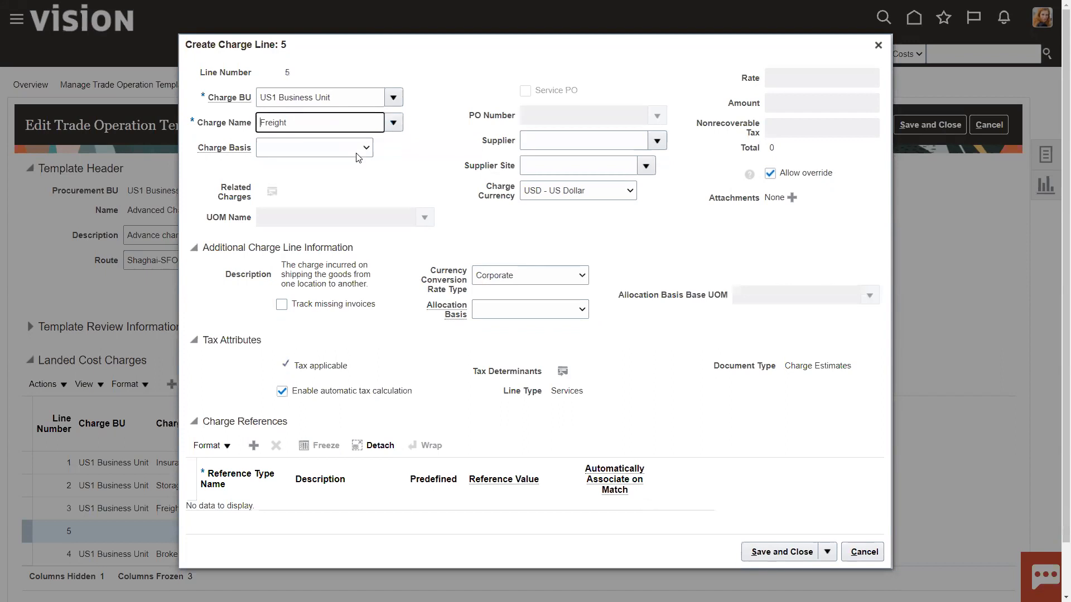
{"action": "left_click", "coordinate": [391, 148]}
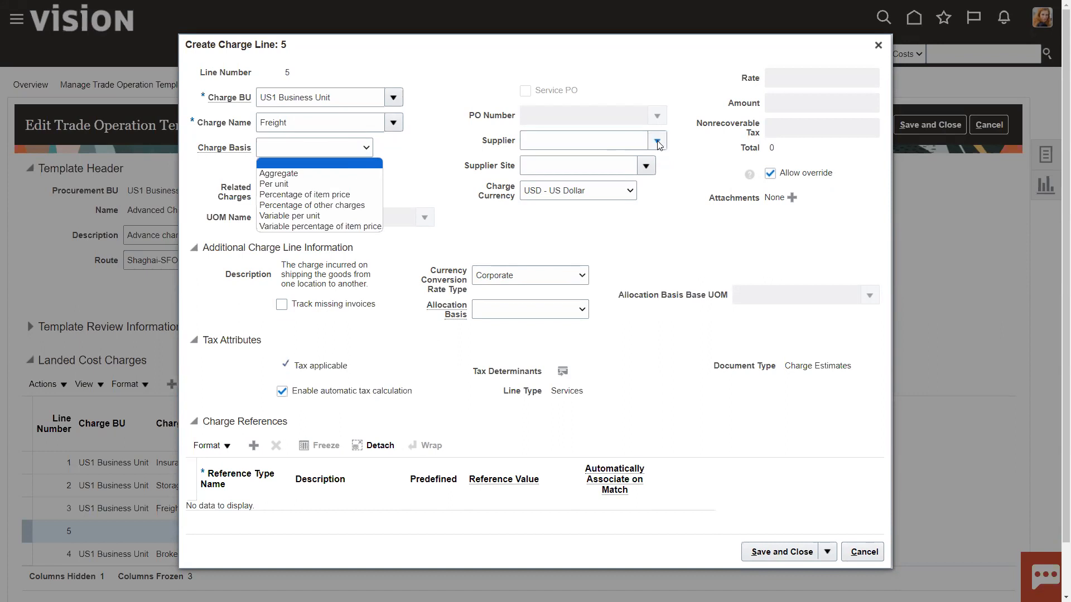
{"action": "mouse_move", "coordinate": [260, 240]}
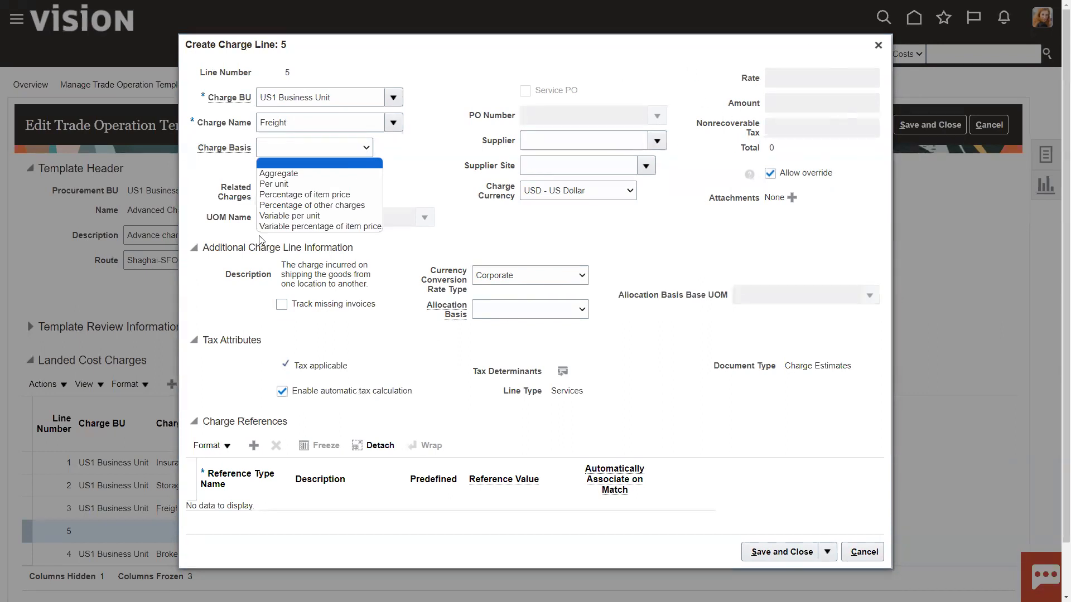
{"action": "left_click", "coordinate": [277, 173]}
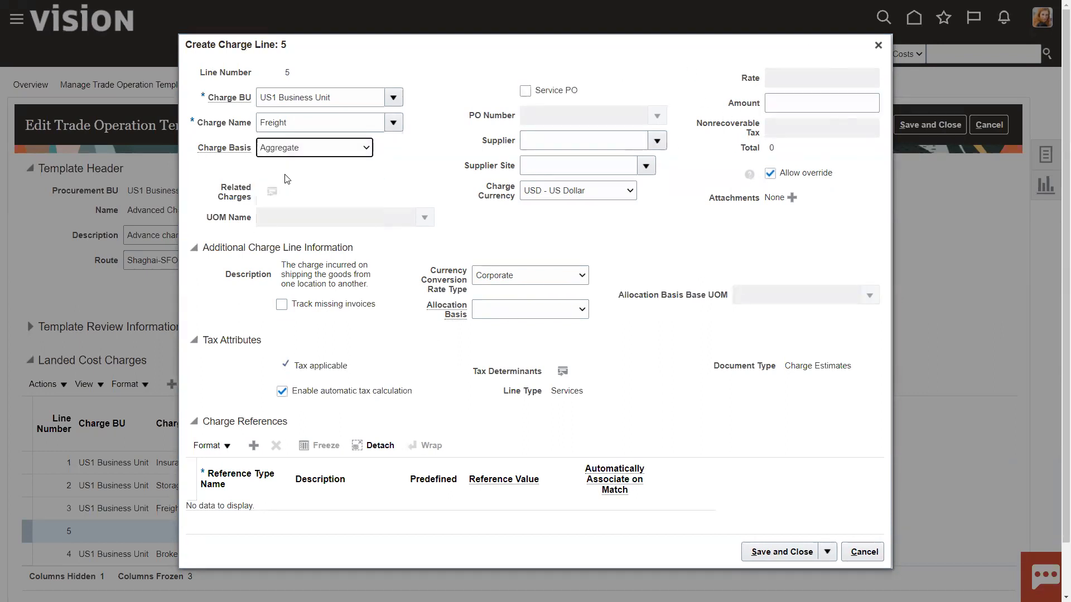
{"action": "mouse_move", "coordinate": [419, 176]}
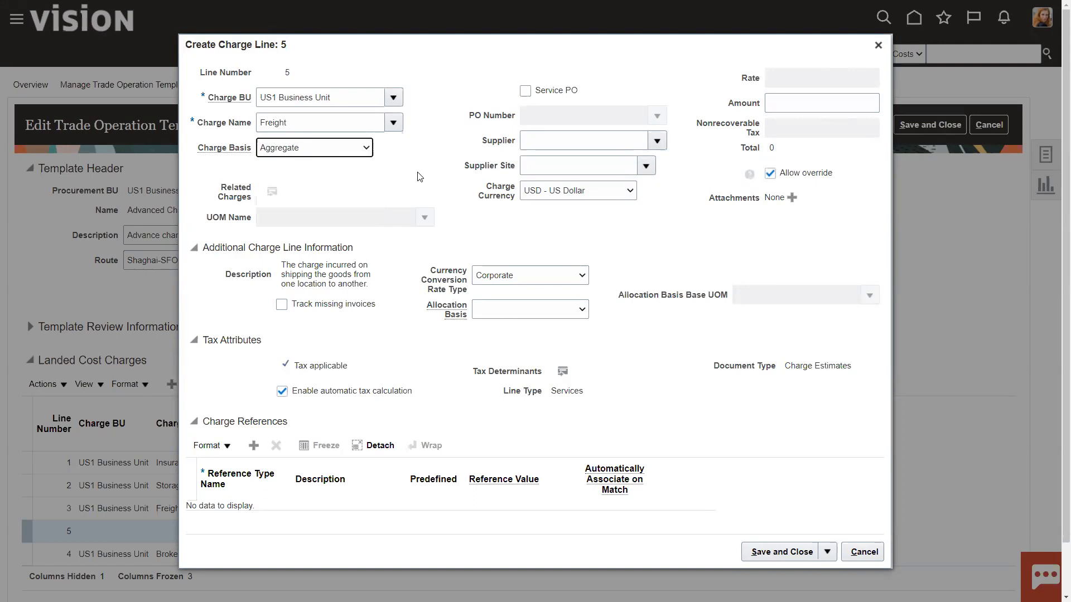
{"action": "left_click", "coordinate": [821, 103]}
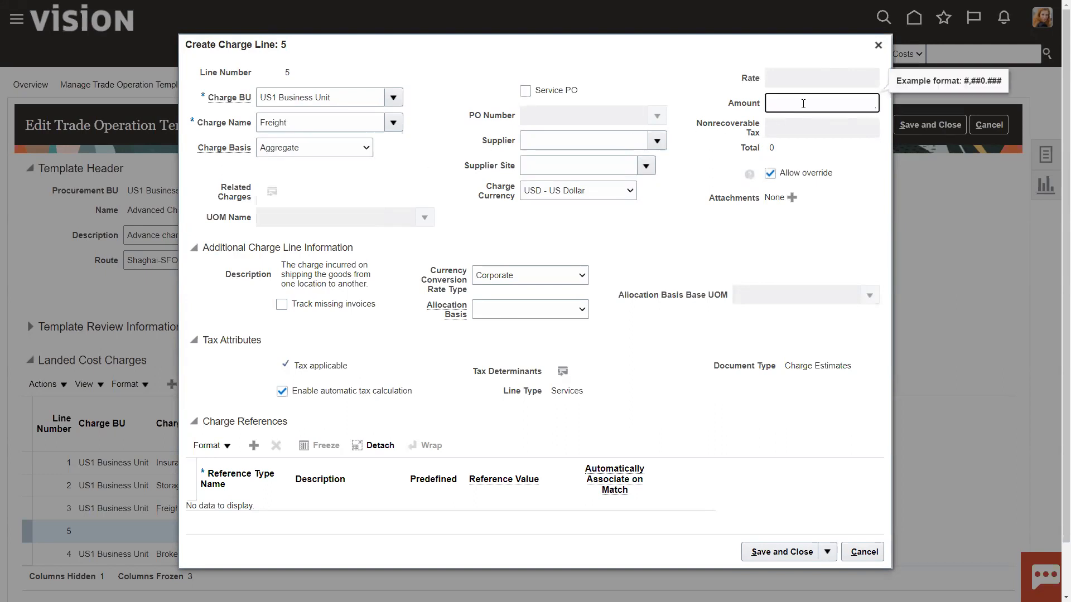
{"action": "type", "text": "4000"}
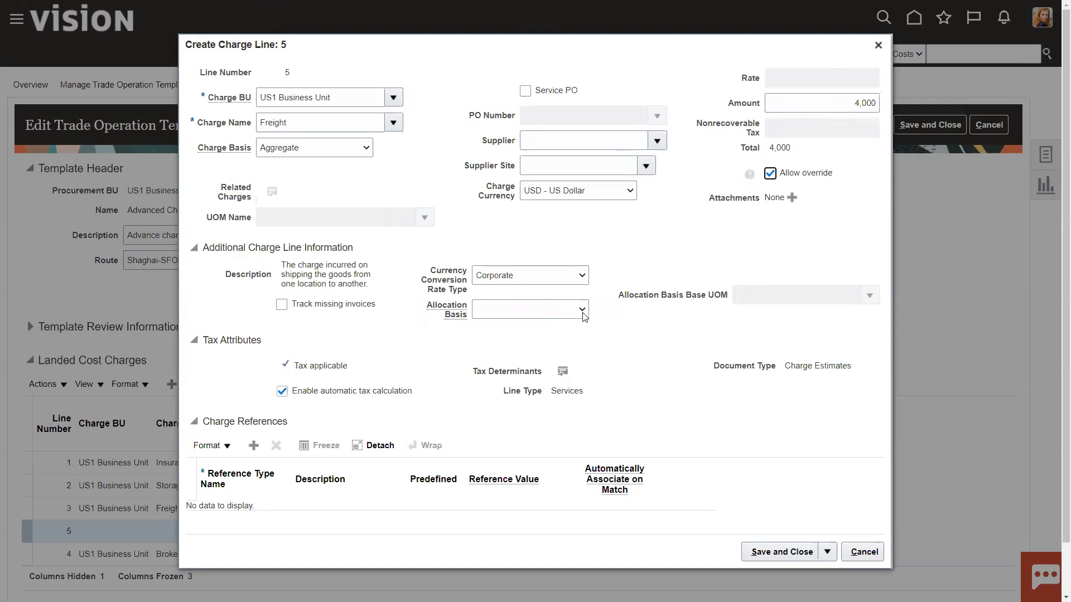
{"action": "left_click", "coordinate": [580, 309]}
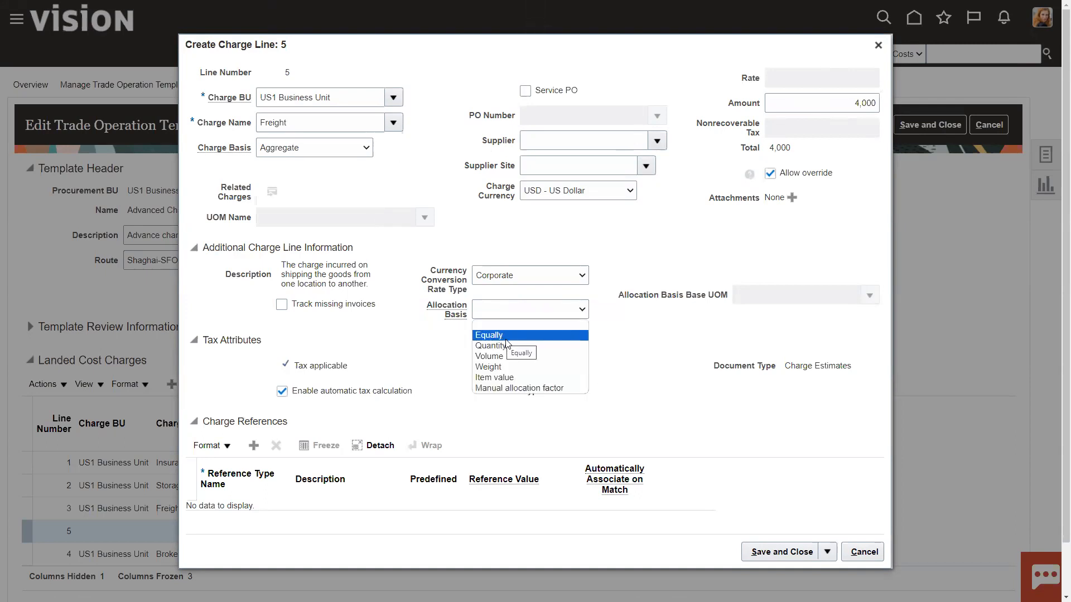
{"action": "mouse_move", "coordinate": [490, 346]}
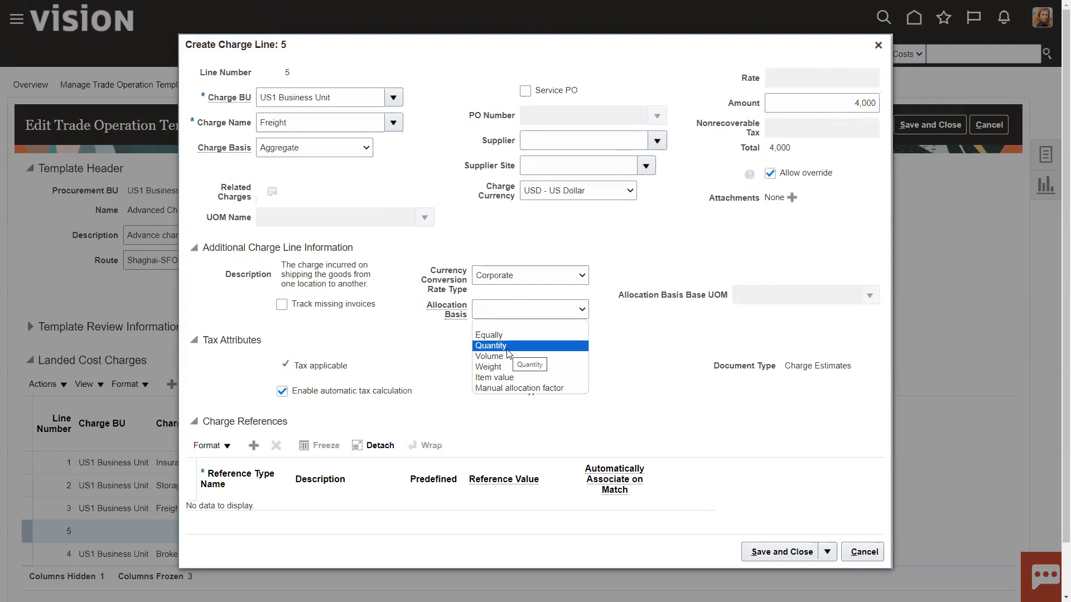
{"action": "mouse_move", "coordinate": [491, 356]}
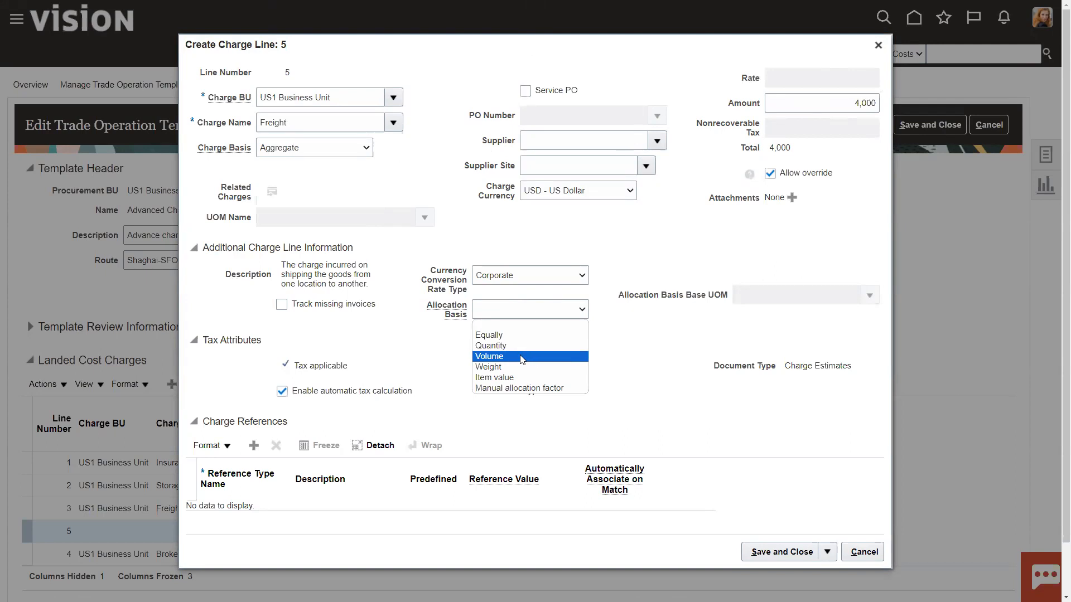
{"action": "mouse_move", "coordinate": [524, 367]}
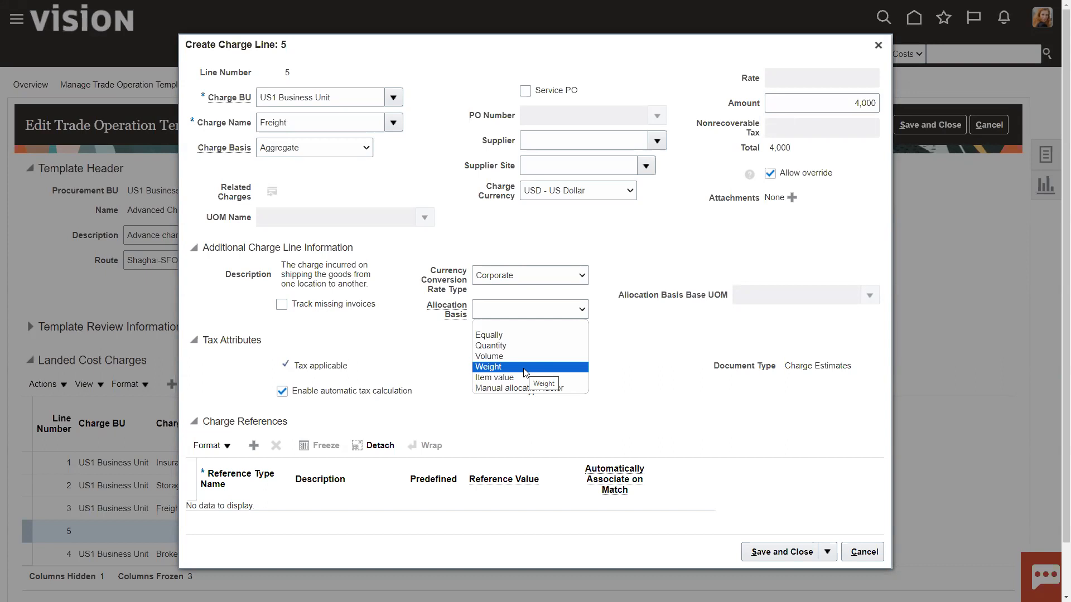
{"action": "mouse_move", "coordinate": [491, 345]}
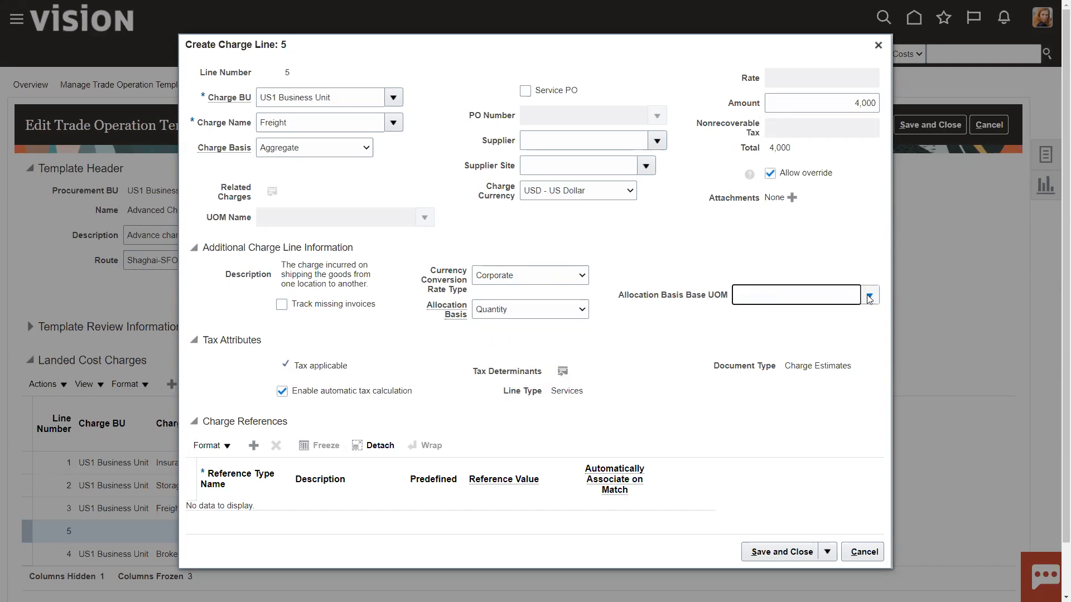
Look up and select Ea as the Allocation Basis Base UOM for the Quantity allocation.
{"action": "left_click", "coordinate": [869, 294]}
{"action": "type", "text": "Ea"}
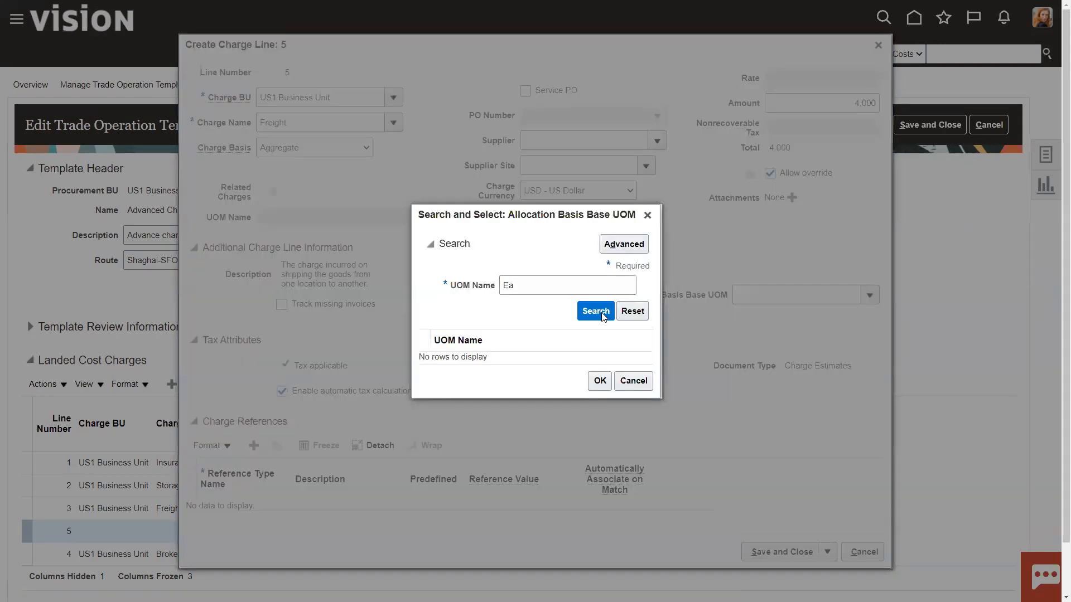
{"action": "left_click", "coordinate": [593, 311]}
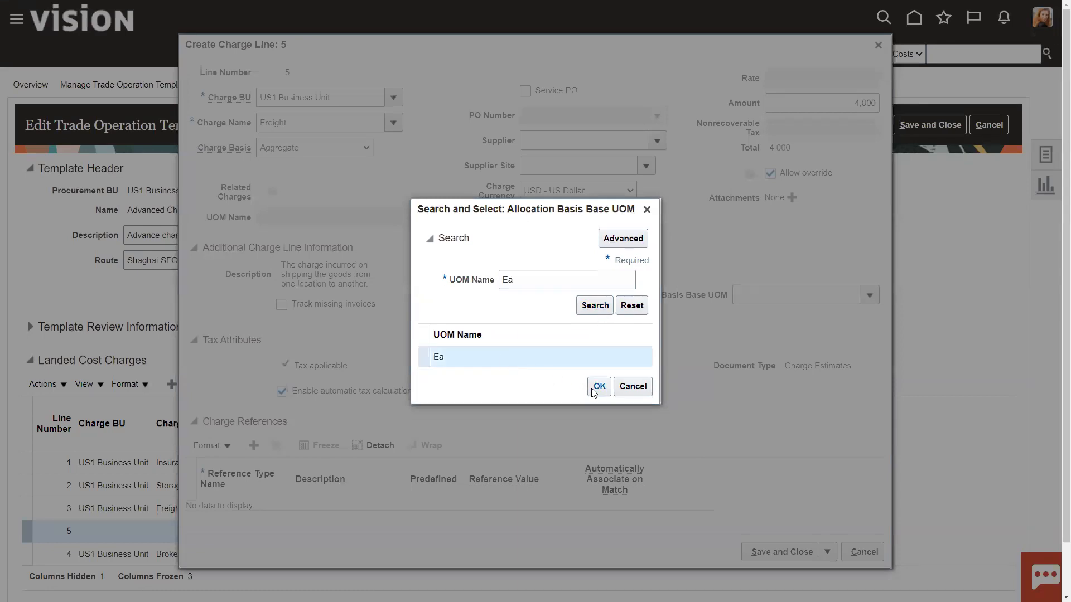
{"action": "left_click", "coordinate": [598, 387]}
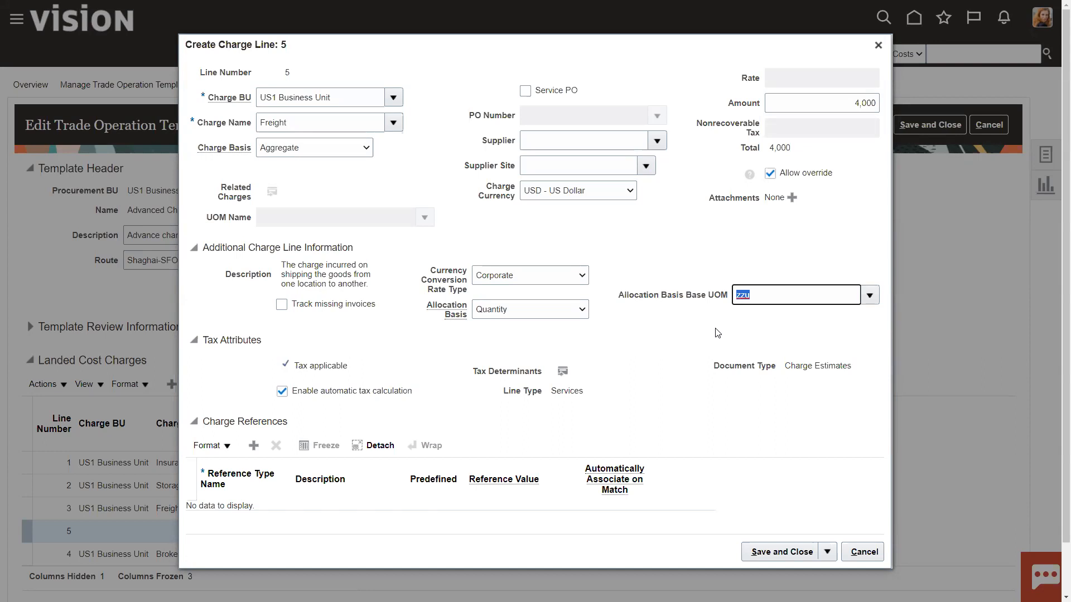
{"action": "mouse_move", "coordinate": [747, 318]}
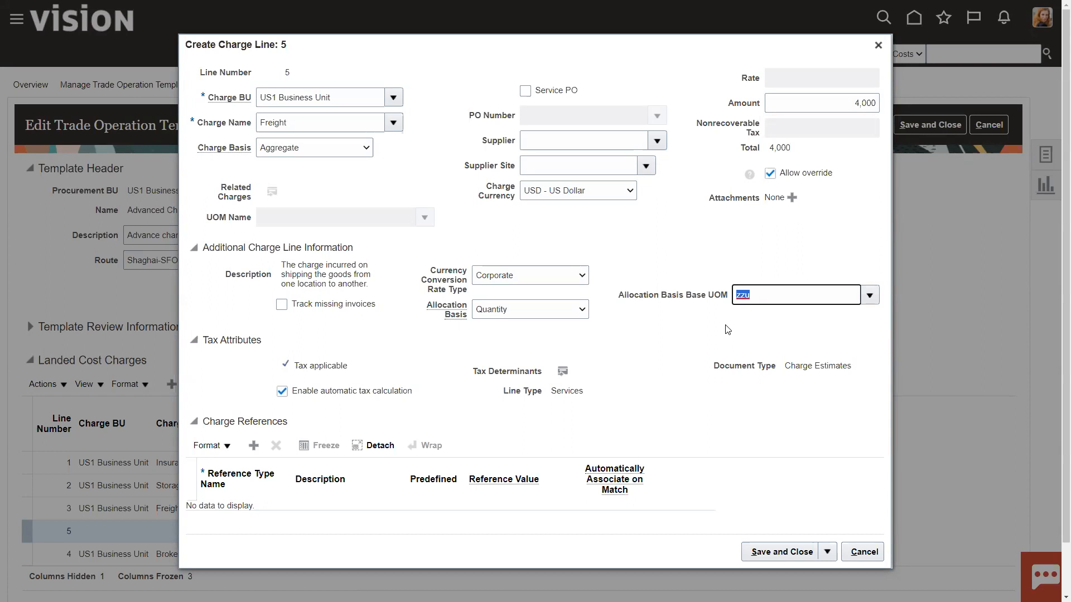
{"action": "mouse_move", "coordinate": [716, 333]}
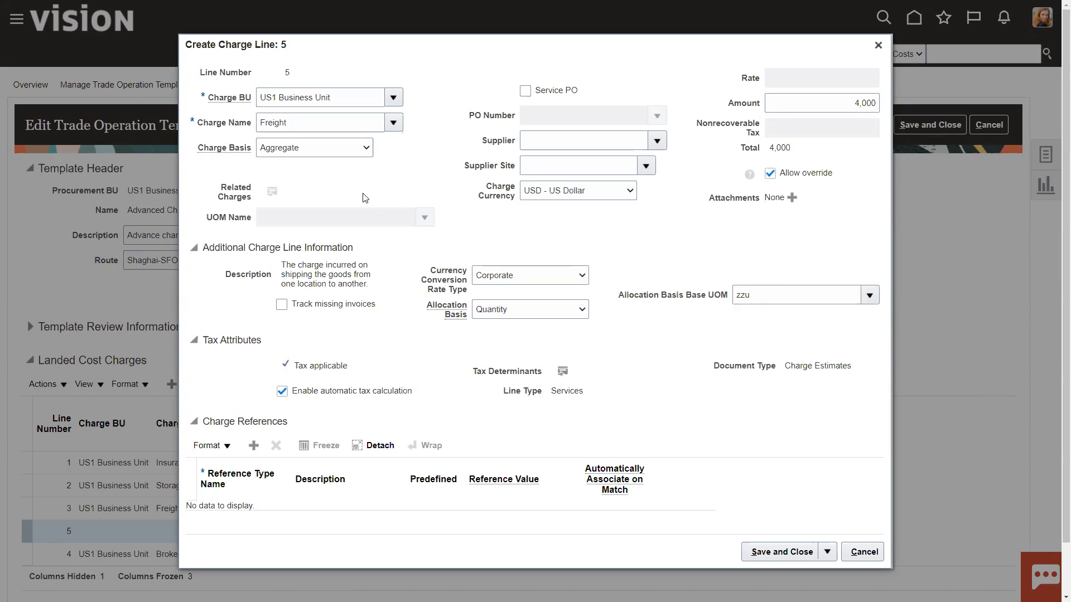
Try Per unit with a rate and Percentage of item price, then settle on Percentage of other charges.
{"action": "left_click", "coordinate": [365, 147]}
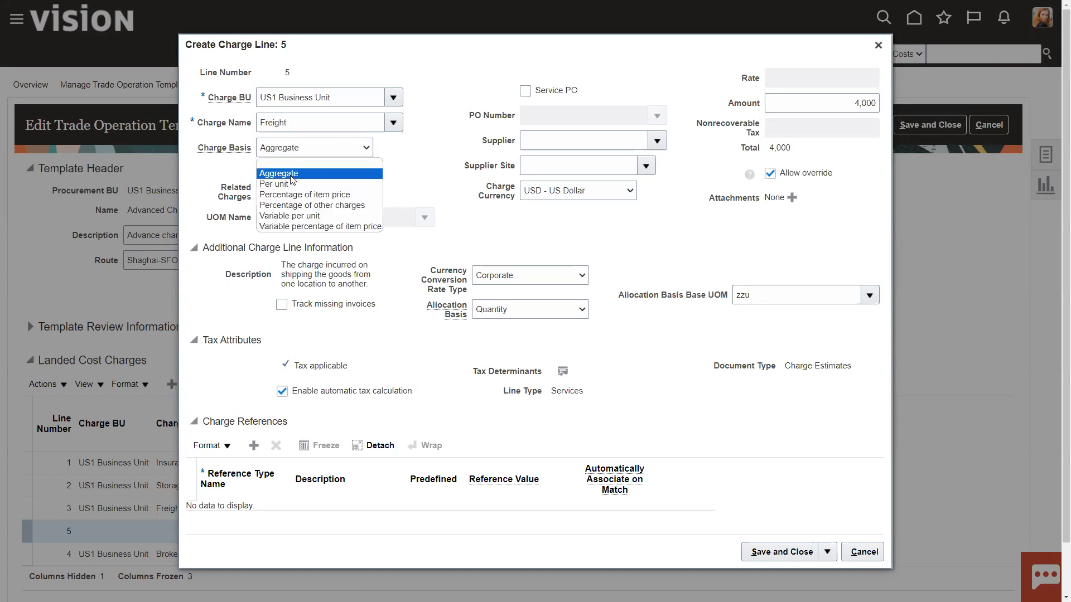
{"action": "left_click", "coordinate": [272, 184]}
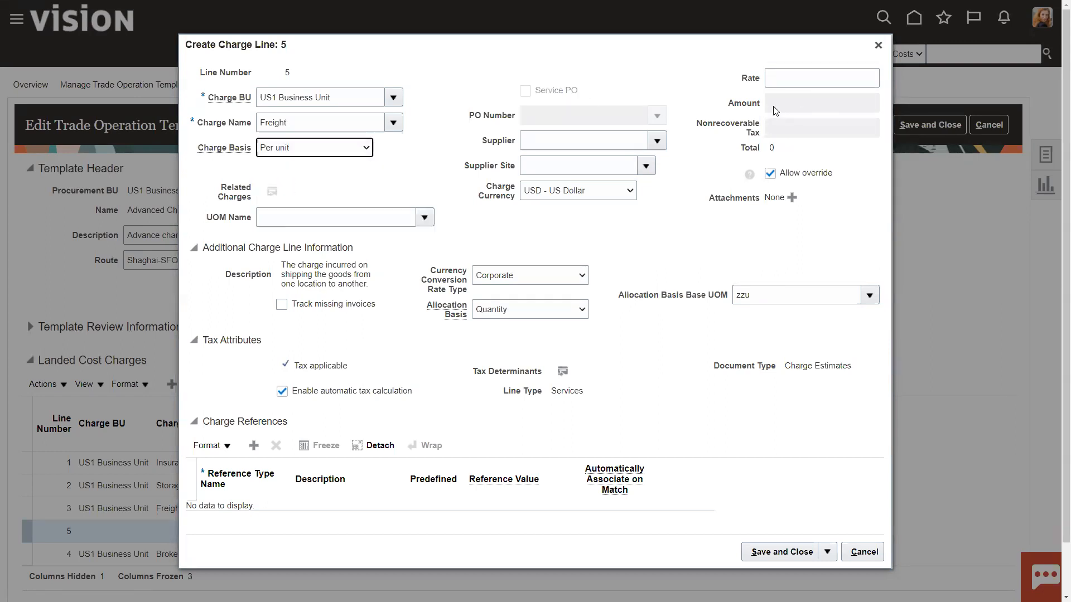
{"action": "left_click", "coordinate": [822, 77]}
{"action": "type", "text": "2.00000"}
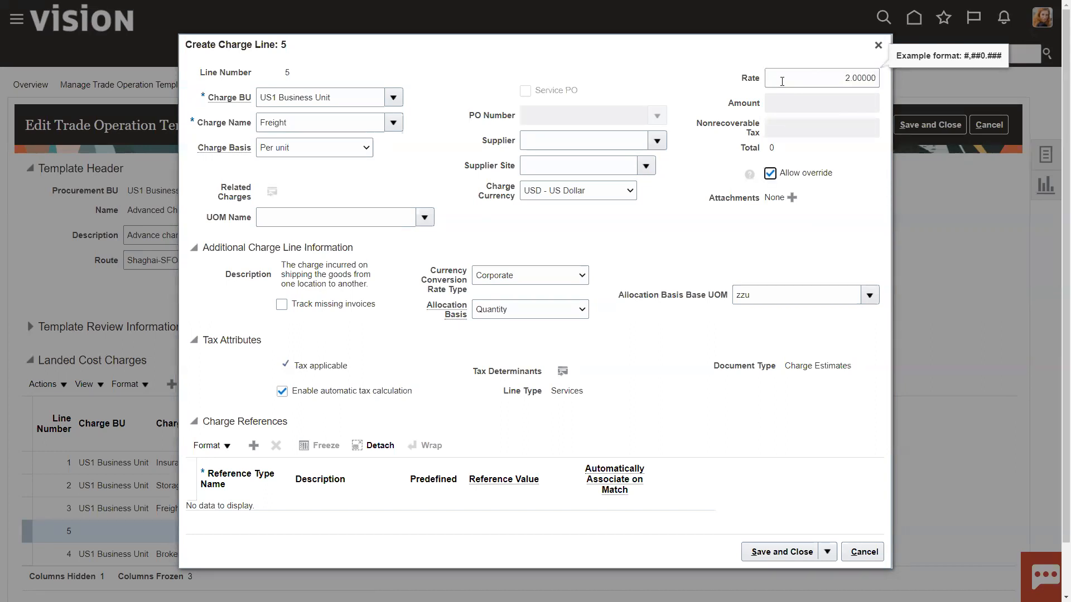
{"action": "mouse_move", "coordinate": [765, 68]}
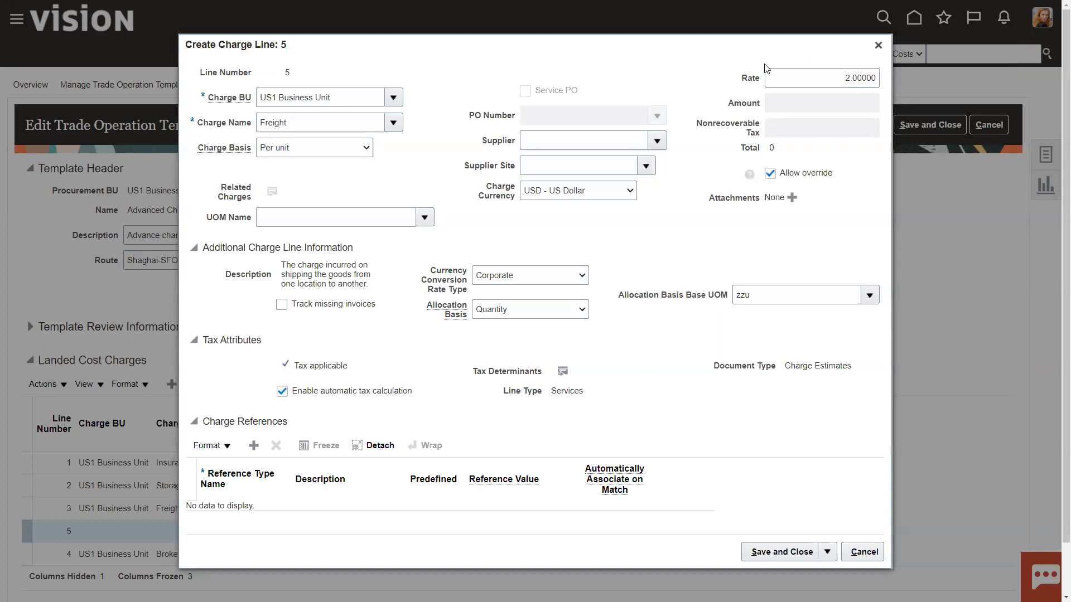
{"action": "left_click", "coordinate": [367, 148]}
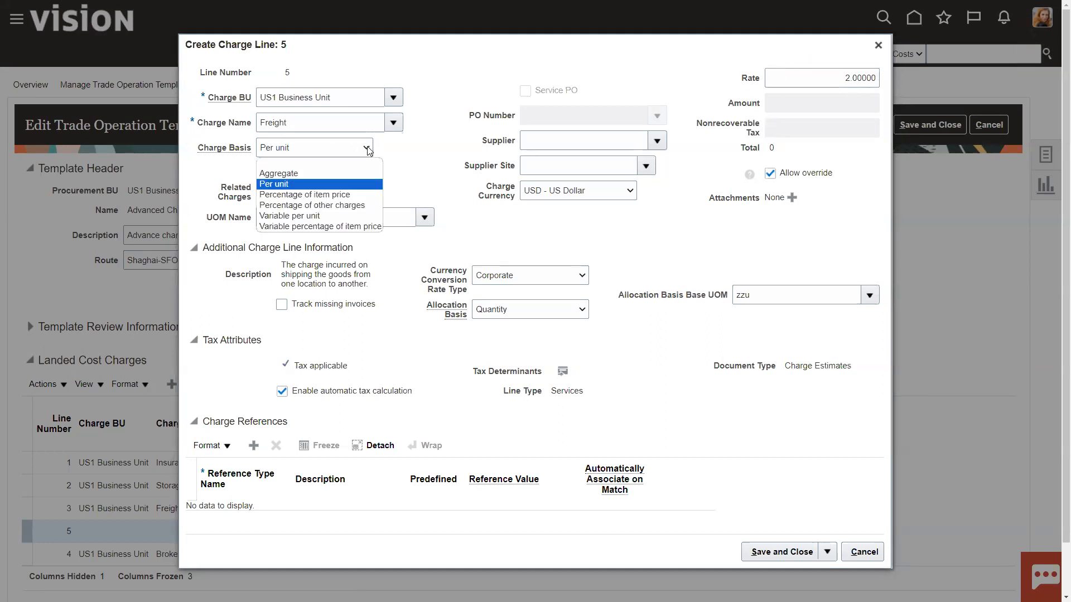
{"action": "mouse_move", "coordinate": [321, 194]}
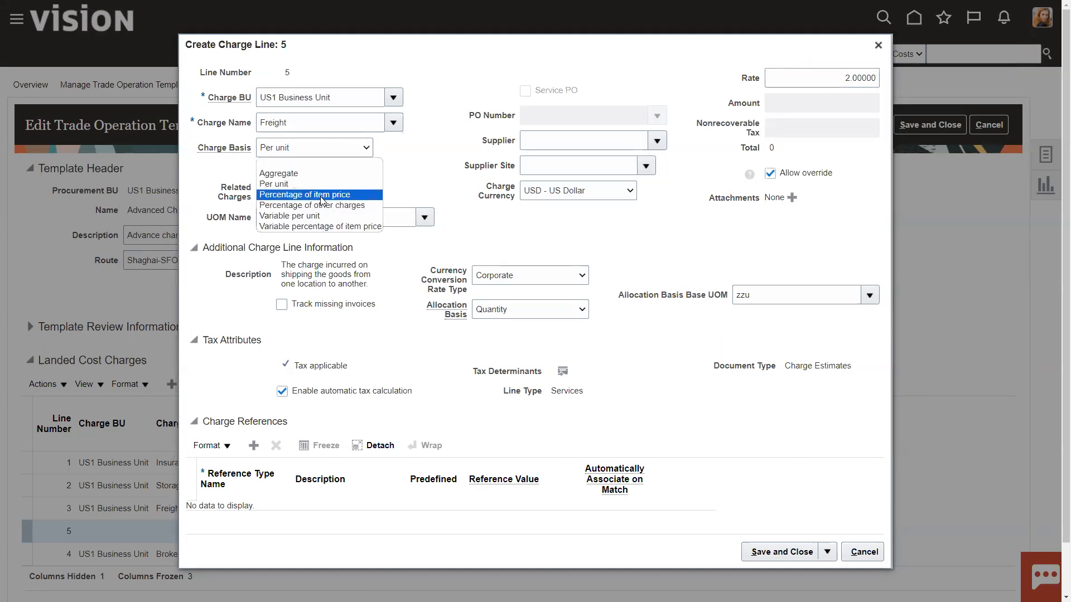
{"action": "left_click", "coordinate": [308, 195]}
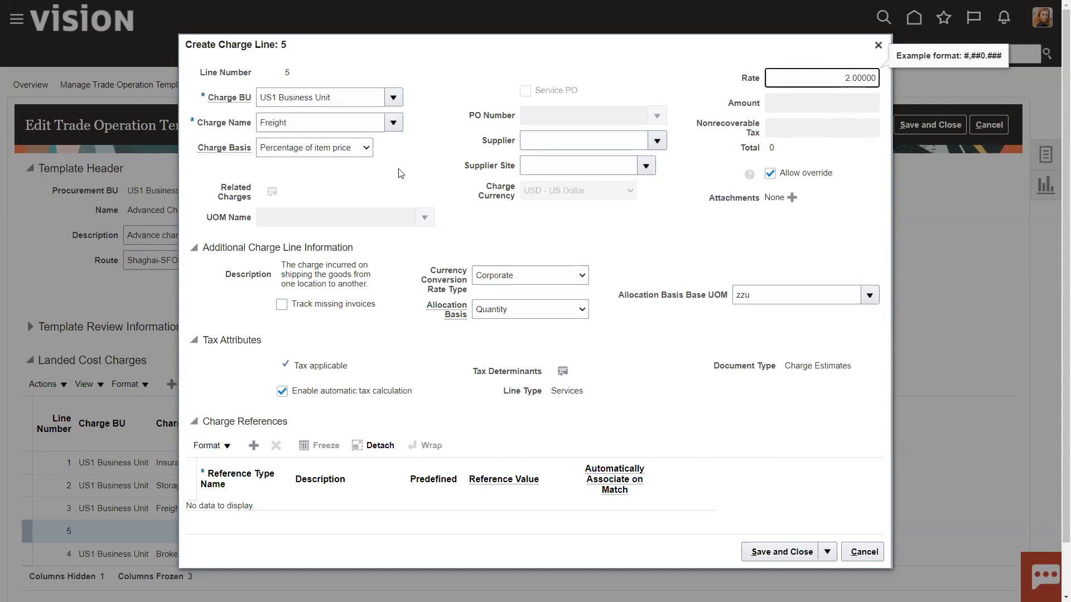
{"action": "left_click", "coordinate": [393, 147]}
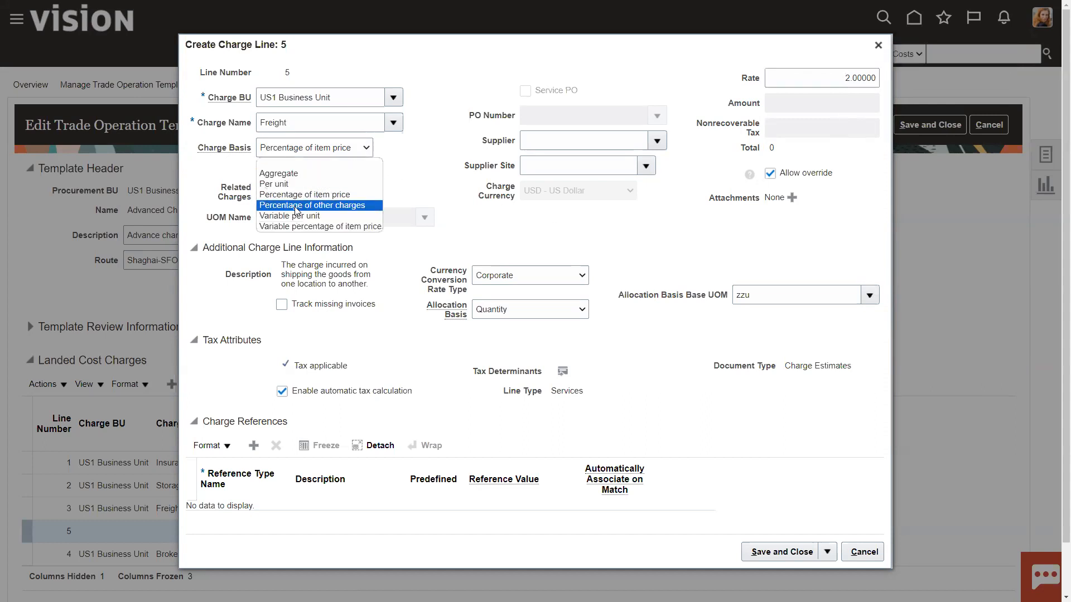
{"action": "left_click", "coordinate": [314, 206]}
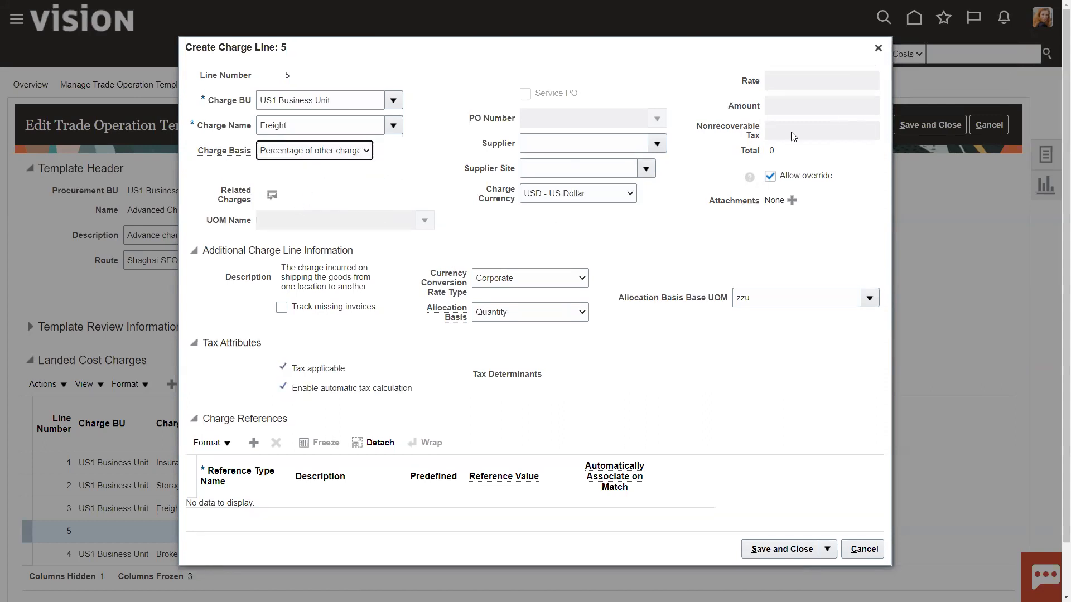
{"action": "mouse_move", "coordinate": [306, 182]}
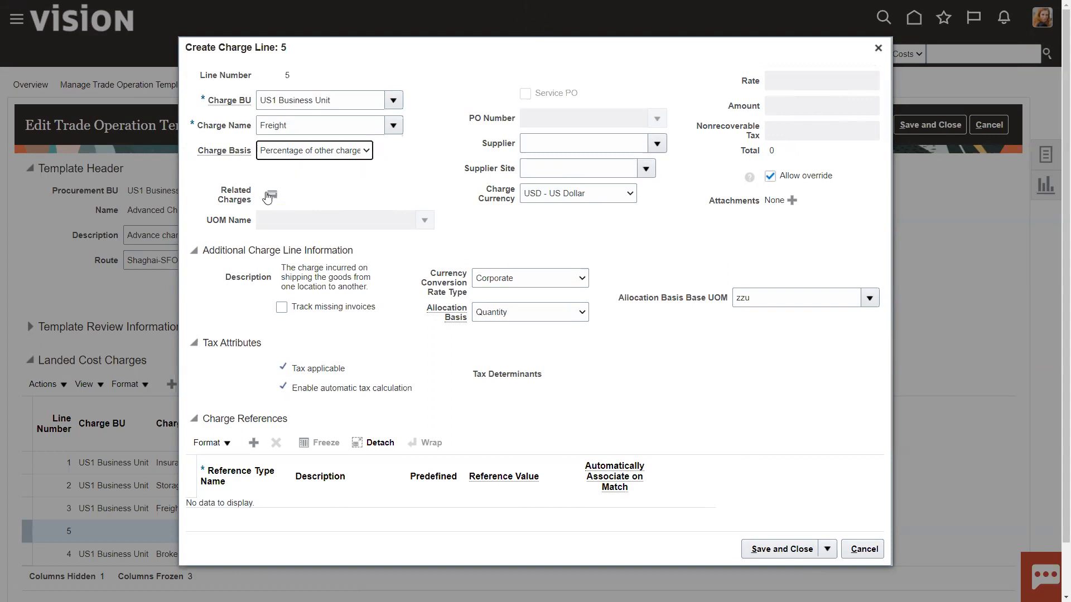
{"action": "left_click", "coordinate": [269, 196]}
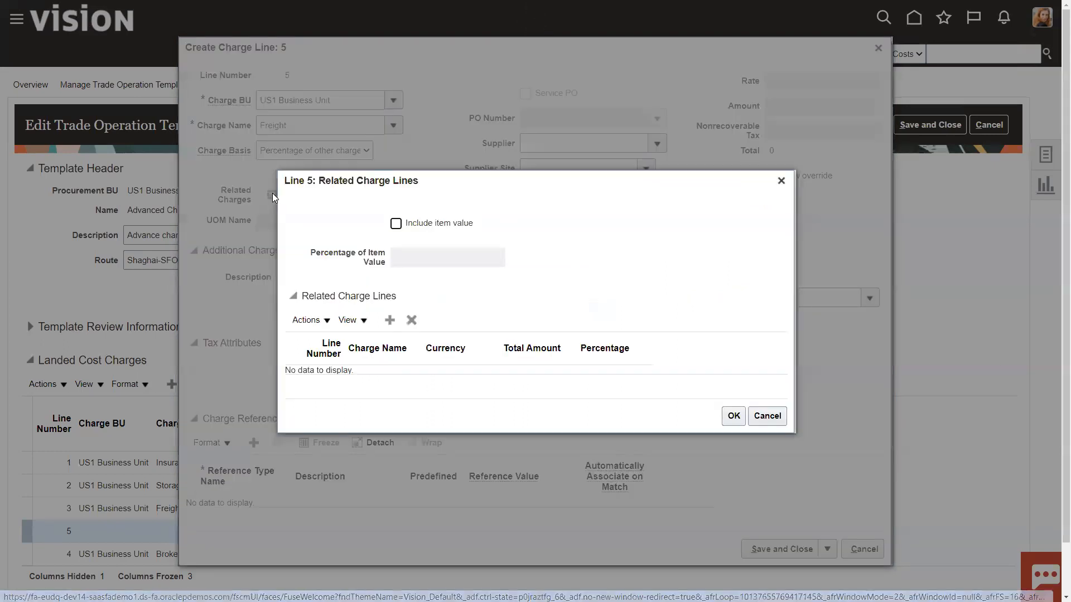
{"action": "left_click", "coordinate": [389, 309]}
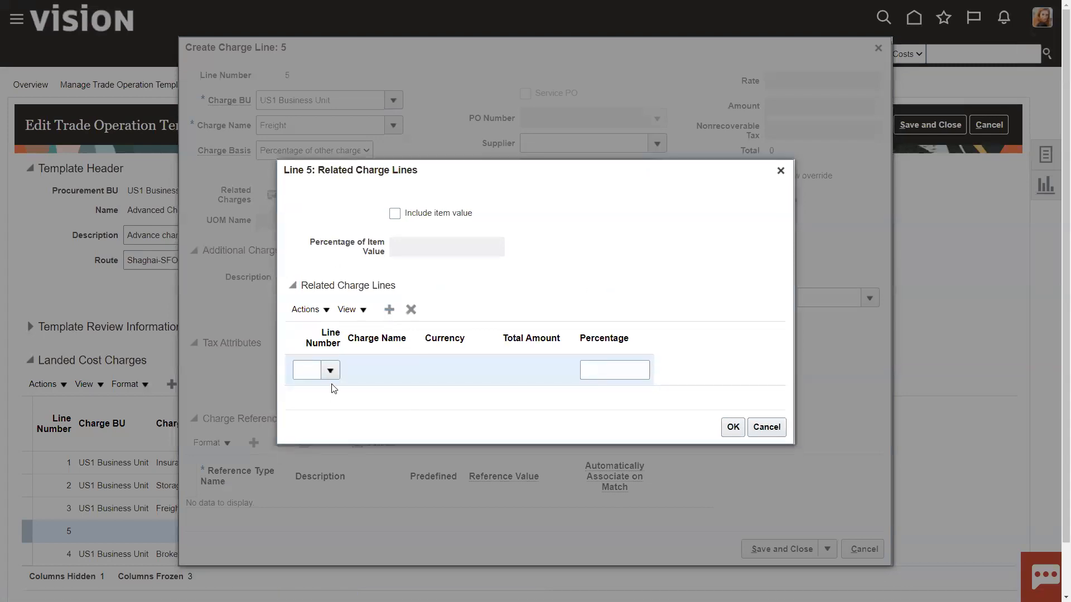
{"action": "left_click", "coordinate": [331, 369]}
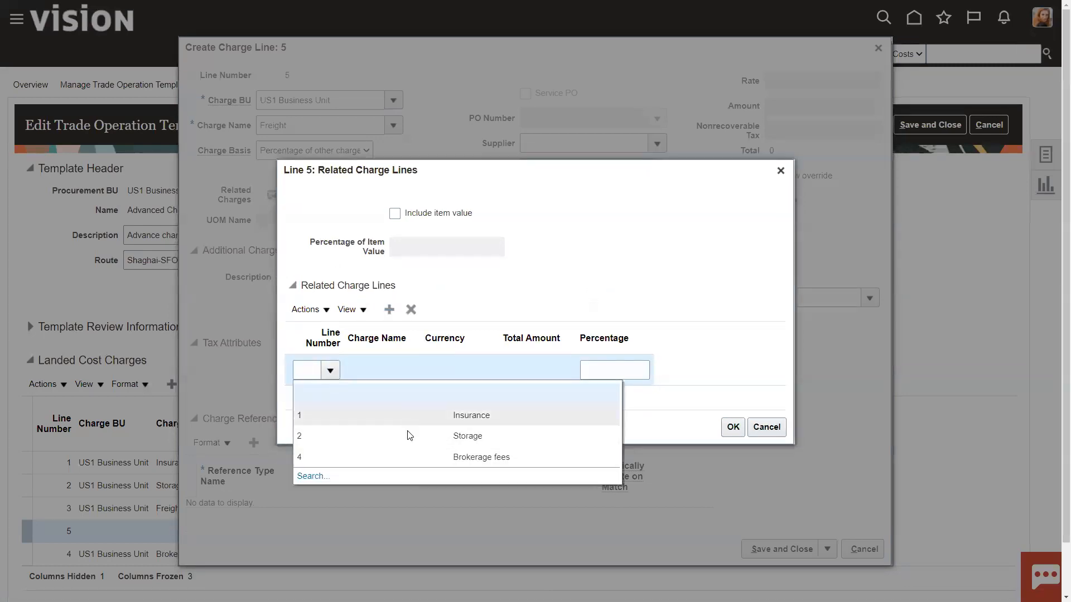
{"action": "mouse_move", "coordinate": [395, 457]}
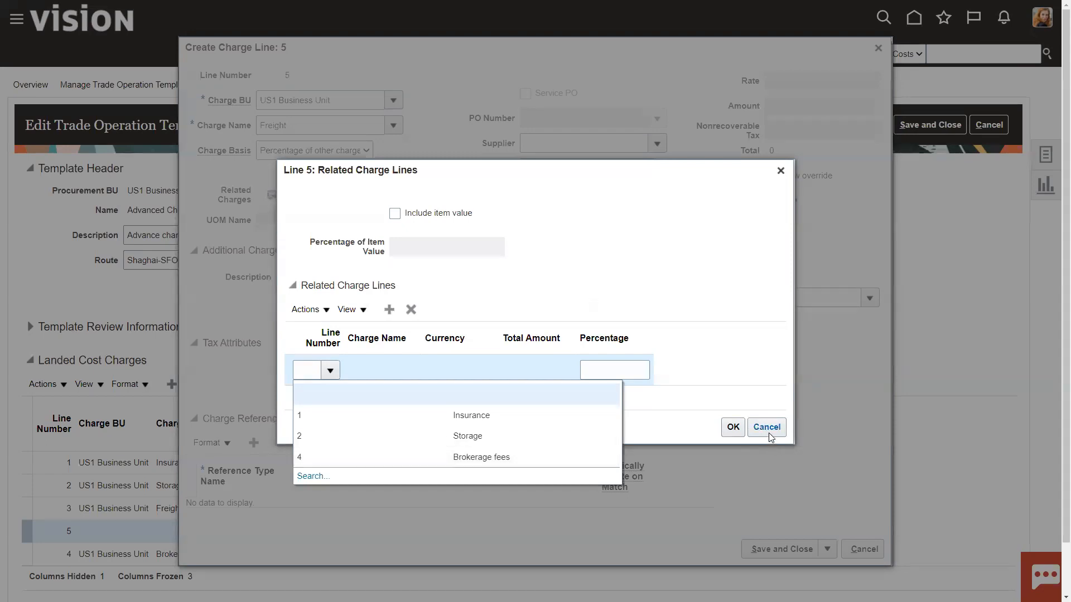
{"action": "mouse_move", "coordinate": [470, 415]}
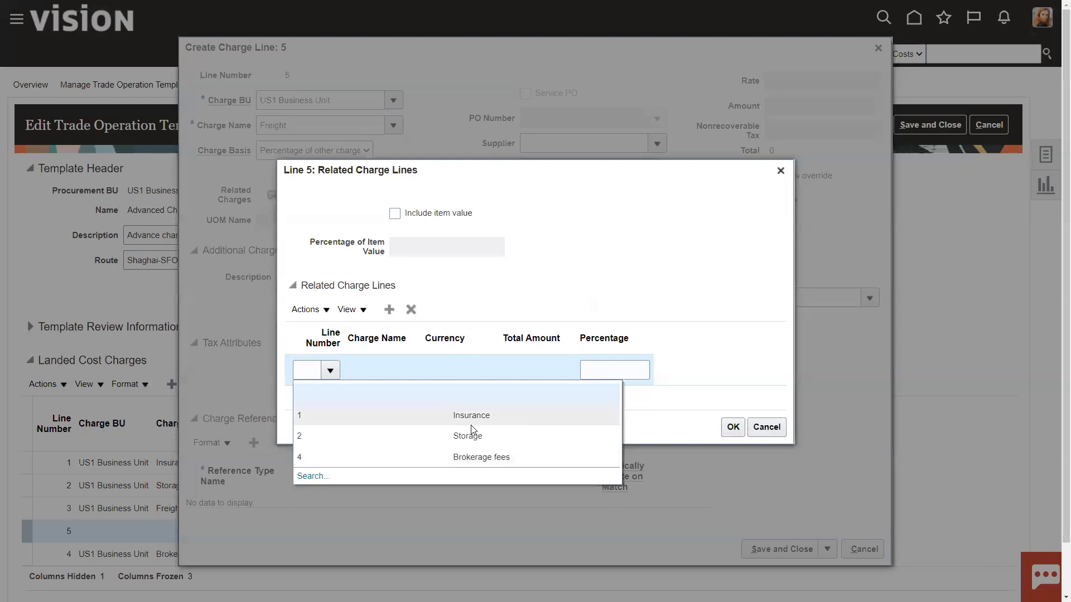
{"action": "mouse_move", "coordinate": [155, 527]}
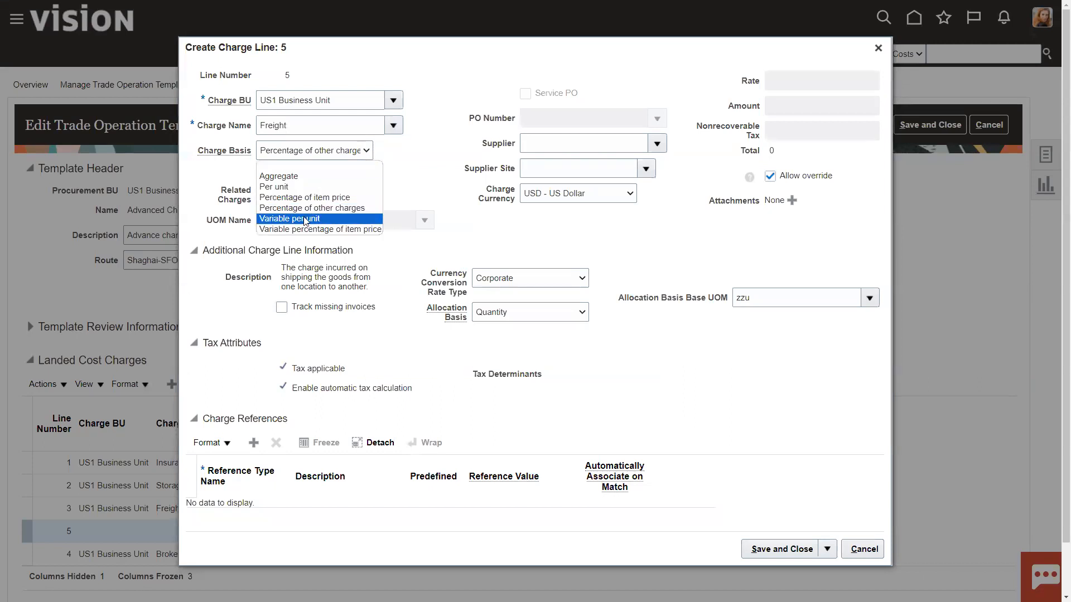
Try Variable per unit, then set Variable percentage of item price and focus the Supplier field.
{"action": "left_click", "coordinate": [290, 219]}
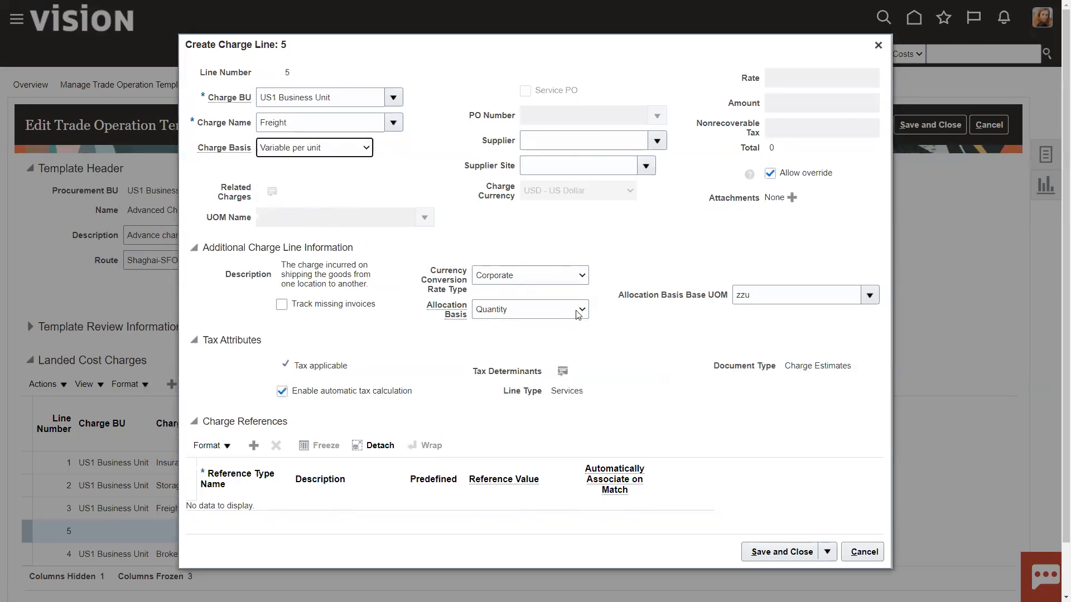
{"action": "left_click", "coordinate": [582, 309]}
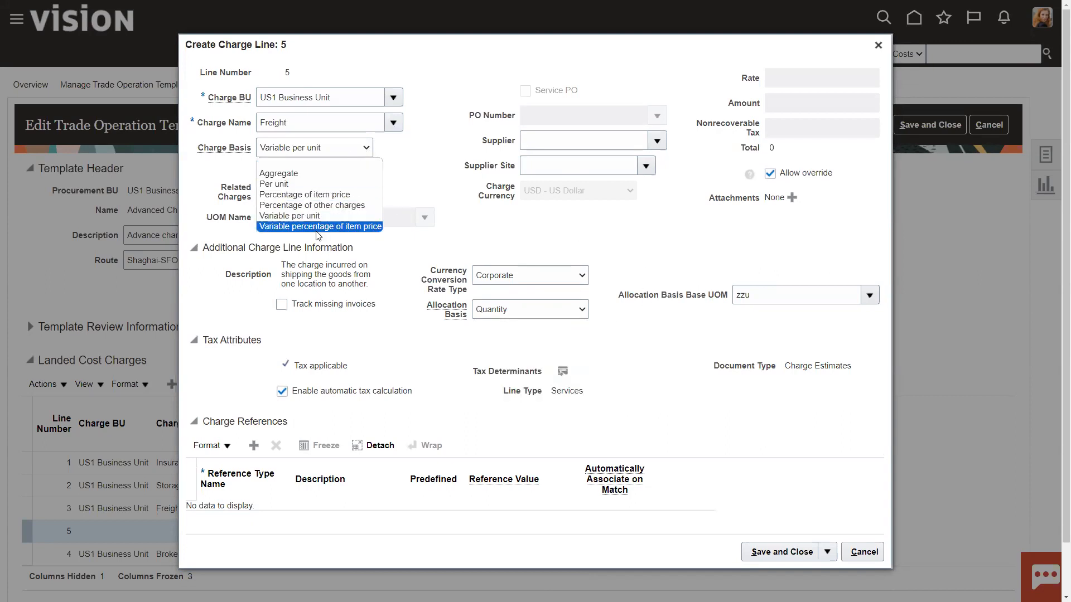
{"action": "left_click", "coordinate": [319, 226]}
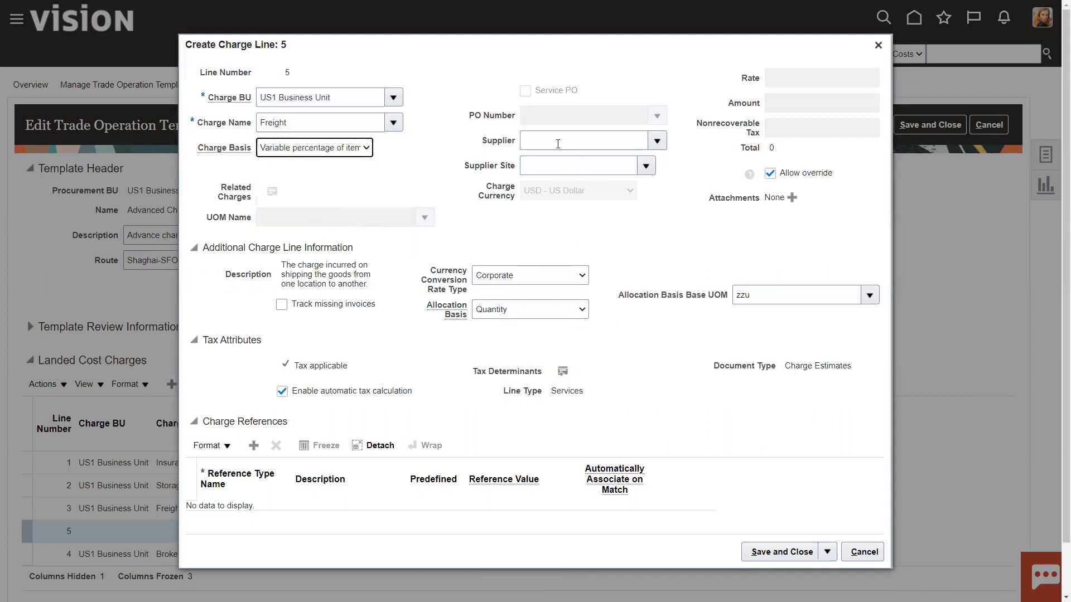
{"action": "left_click", "coordinate": [580, 141]}
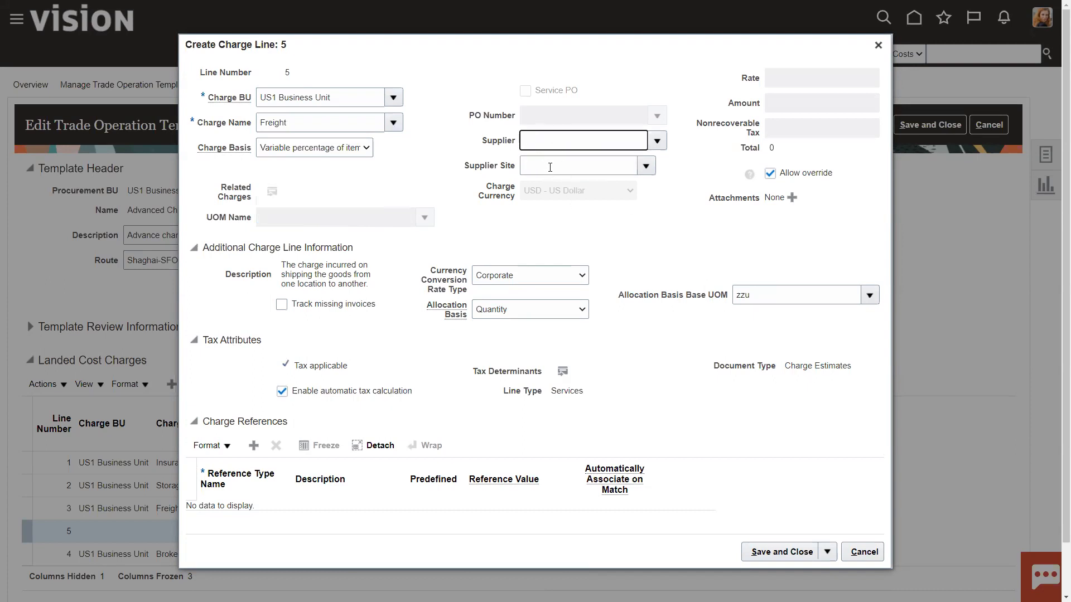
{"action": "mouse_move", "coordinate": [538, 242]}
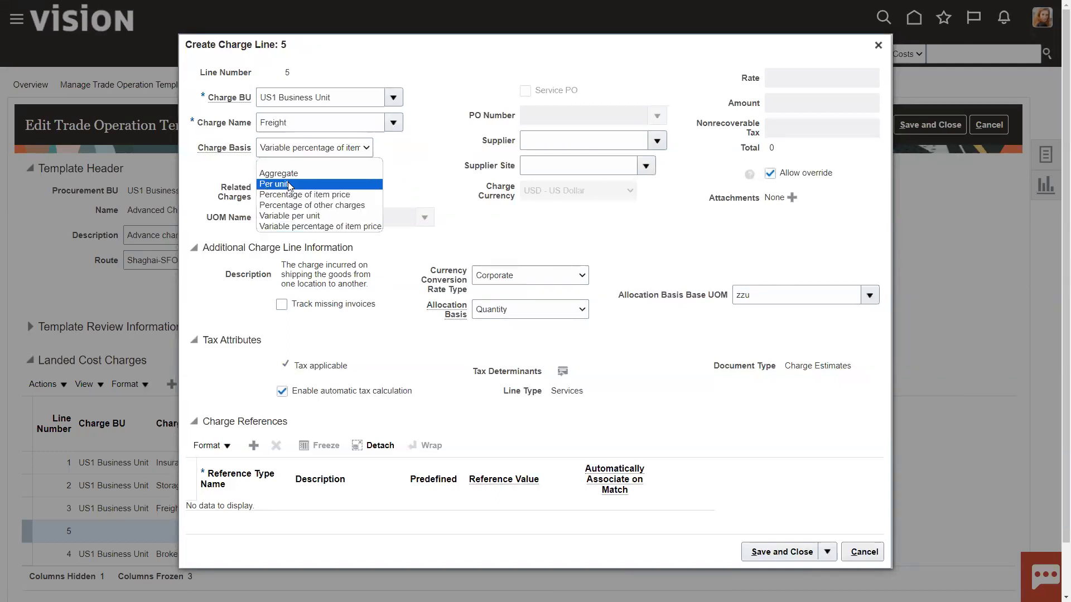
Return the Freight line to Aggregate basis with Amount 4,000.
{"action": "left_click", "coordinate": [278, 173]}
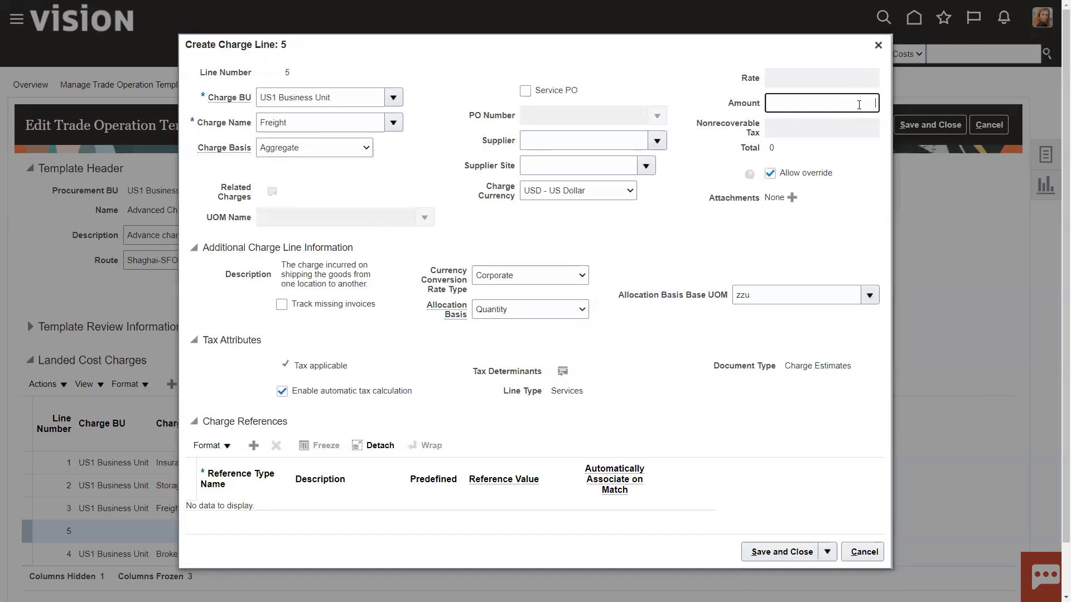
{"action": "type", "text": "400"}
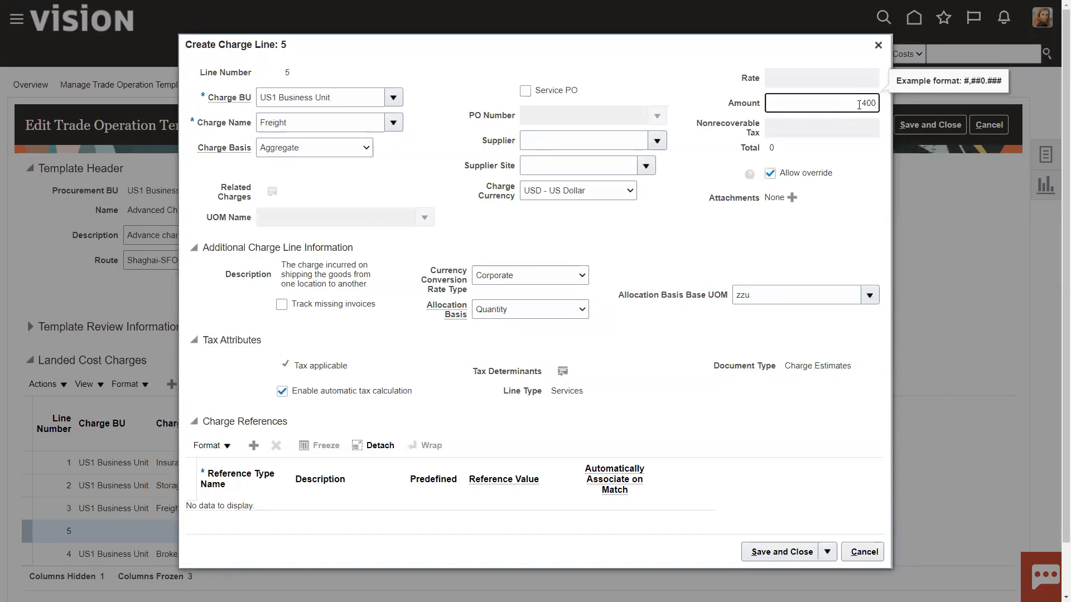
{"action": "type", "text": "4000"}
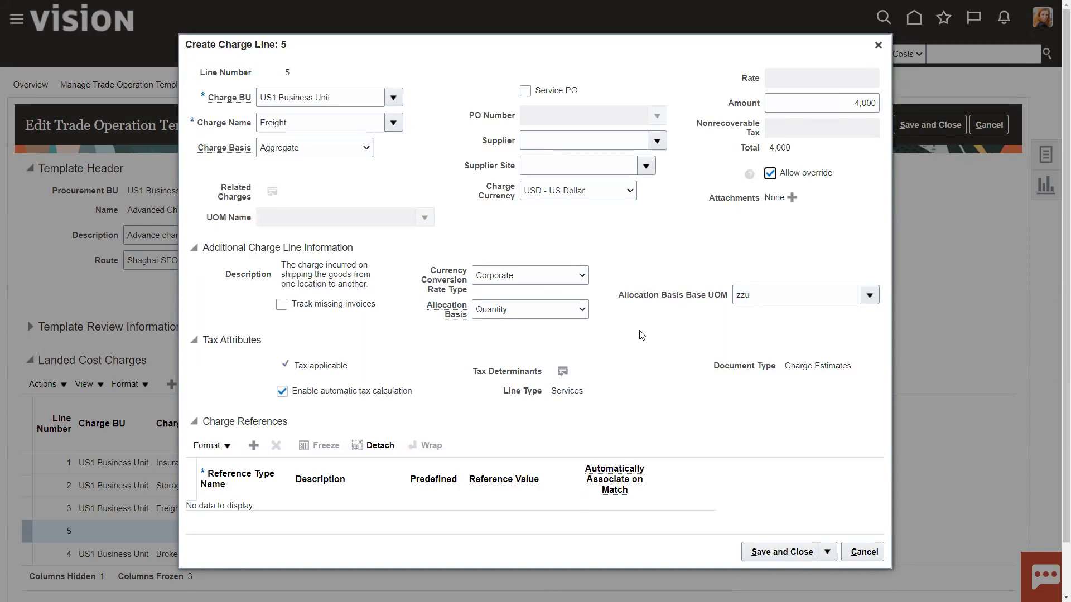
{"action": "mouse_move", "coordinate": [364, 336]}
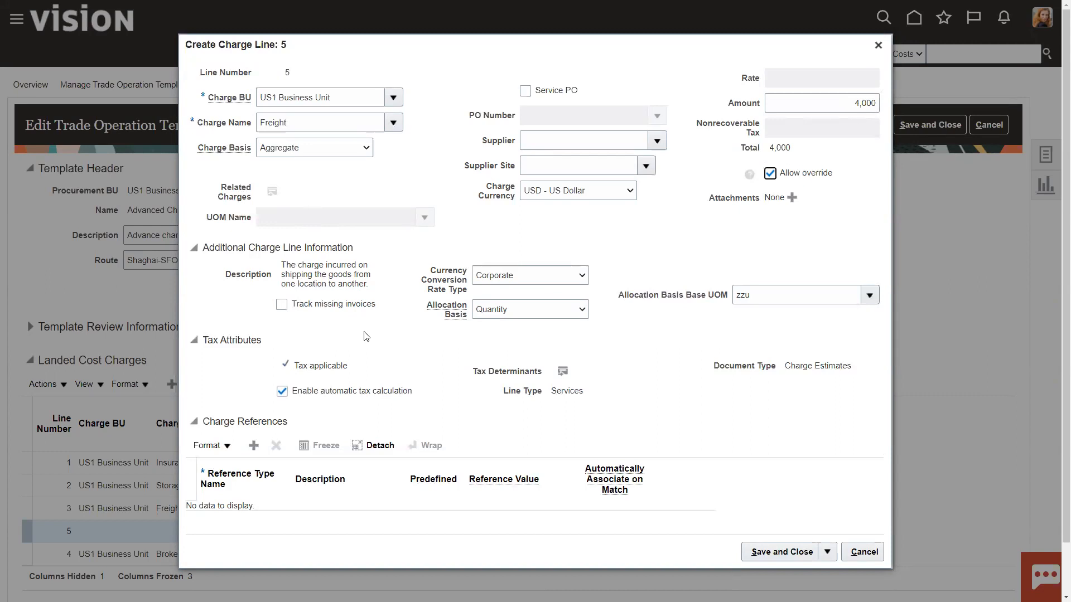
{"action": "mouse_move", "coordinate": [374, 406]}
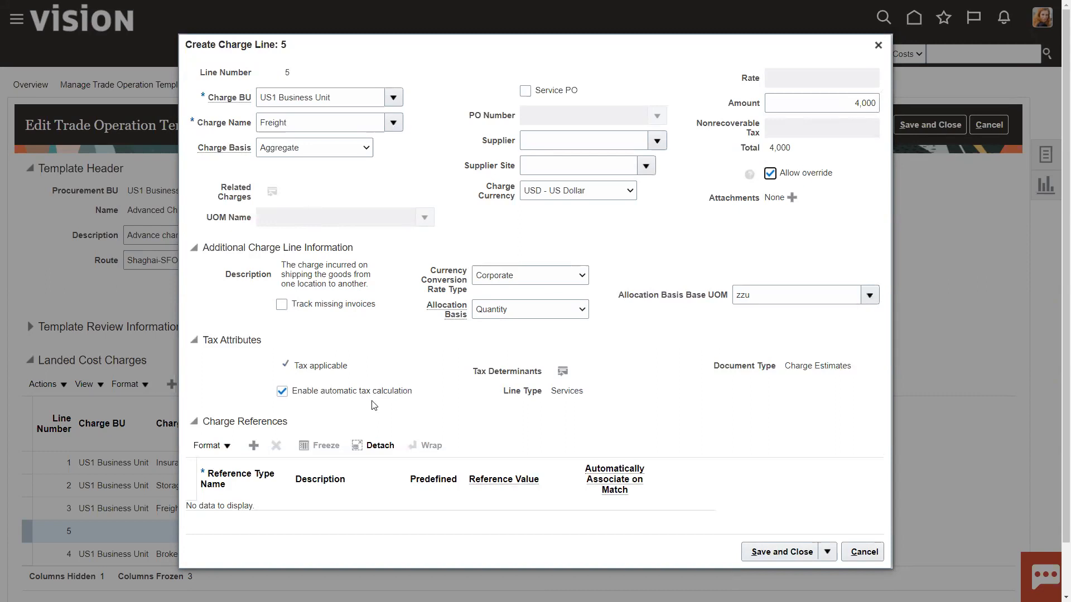
{"action": "mouse_move", "coordinate": [225, 433]}
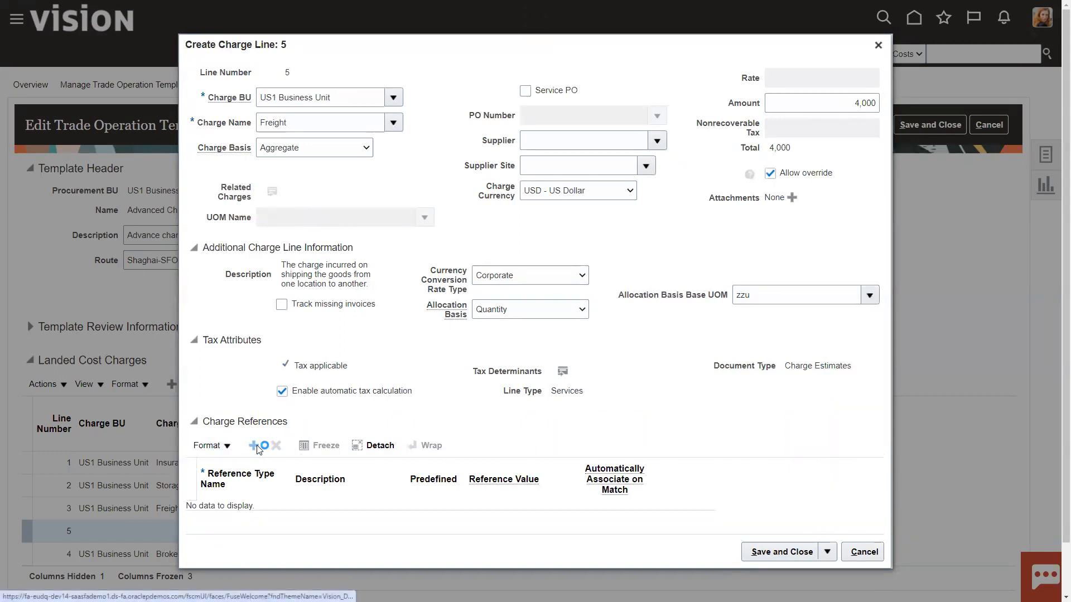
Add a Freight charge reference with value FR1101 set to Automatically Associate on Match.
{"action": "left_click", "coordinate": [253, 435]}
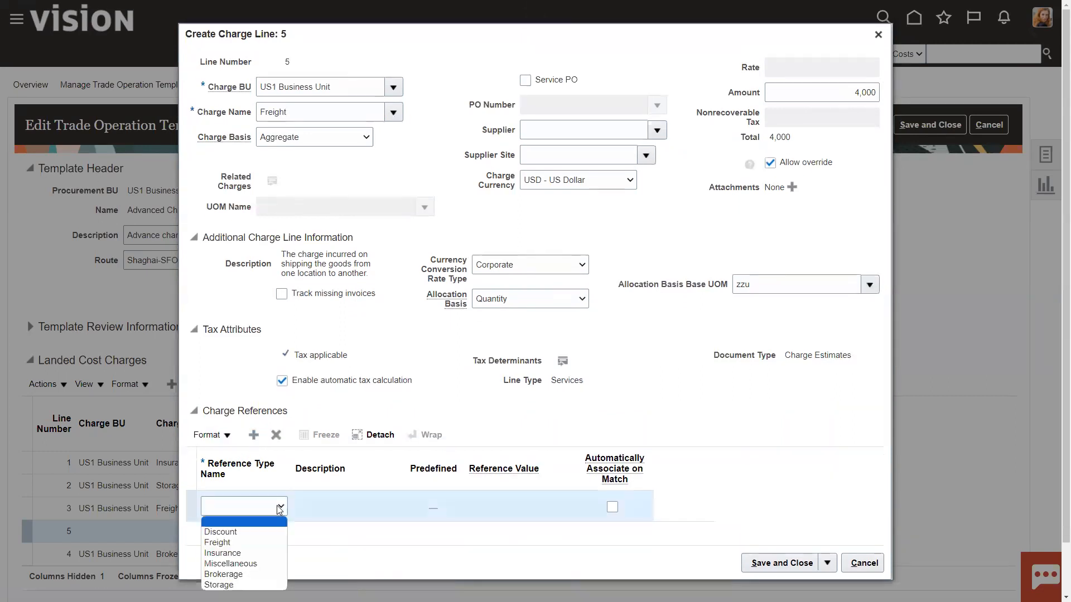
{"action": "mouse_move", "coordinate": [217, 542]}
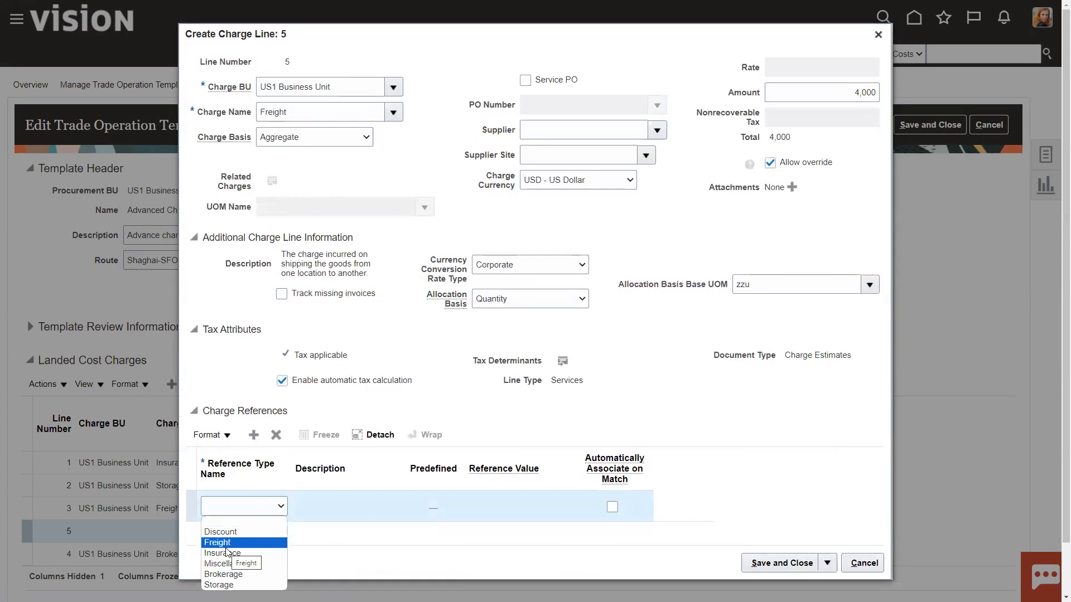
{"action": "left_click", "coordinate": [217, 544]}
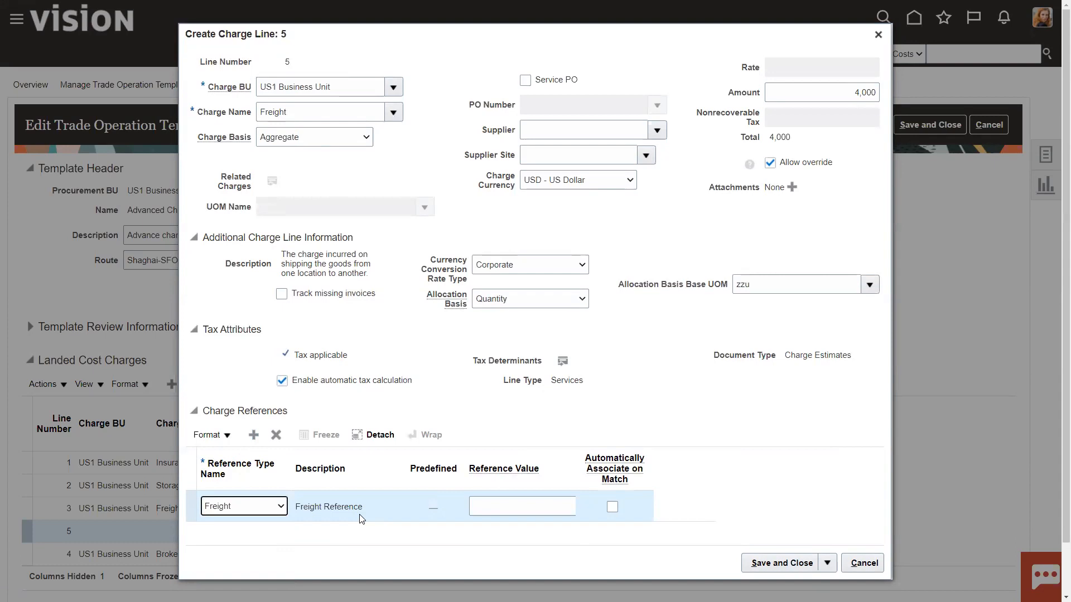
{"action": "left_click", "coordinate": [522, 507]}
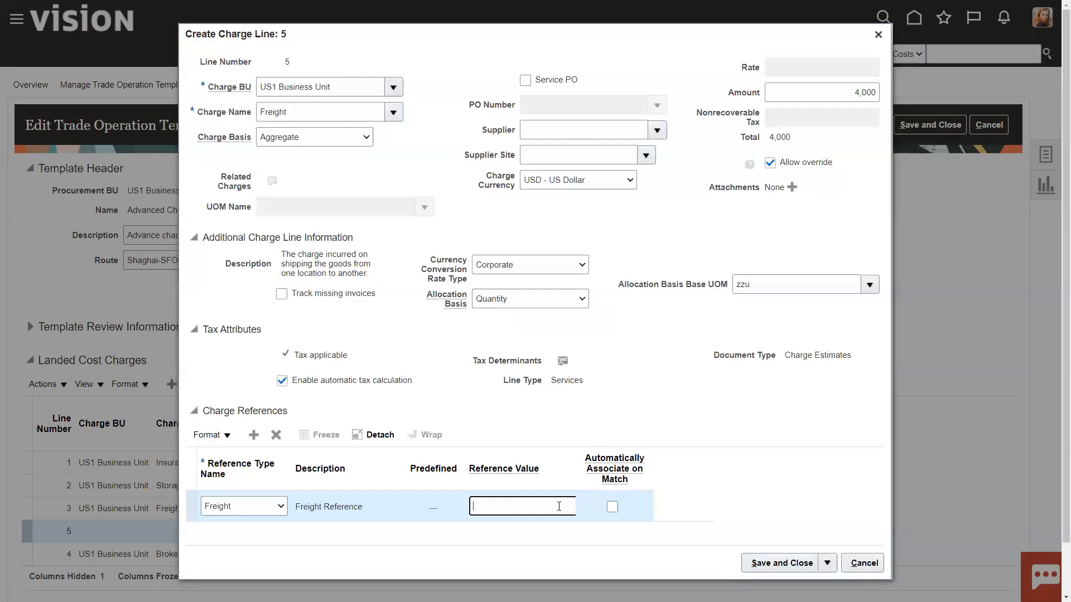
{"action": "type", "text": "FR1101"}
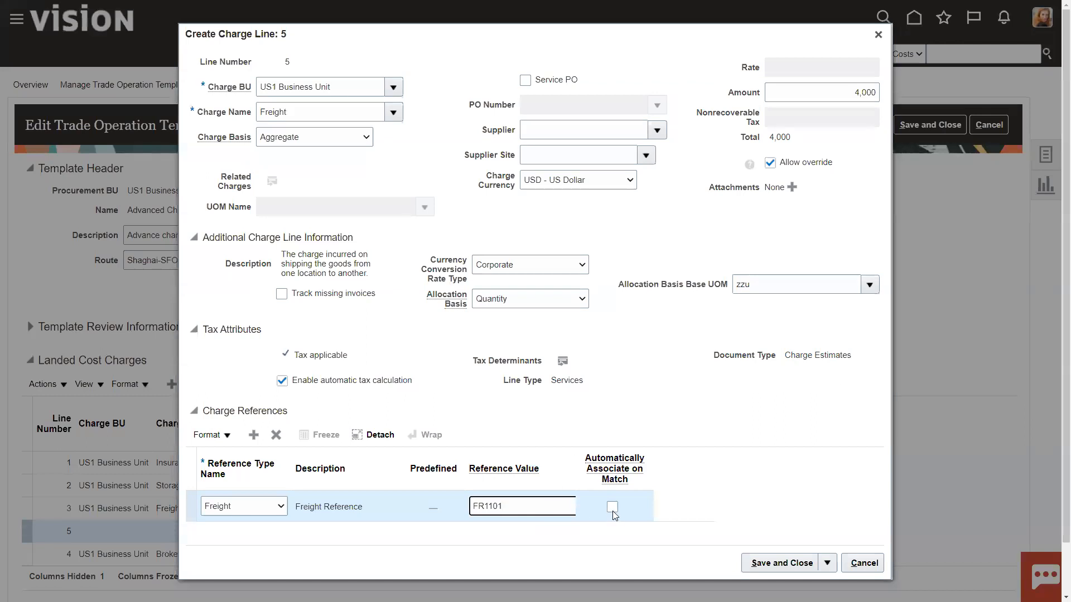
{"action": "left_click", "coordinate": [613, 506]}
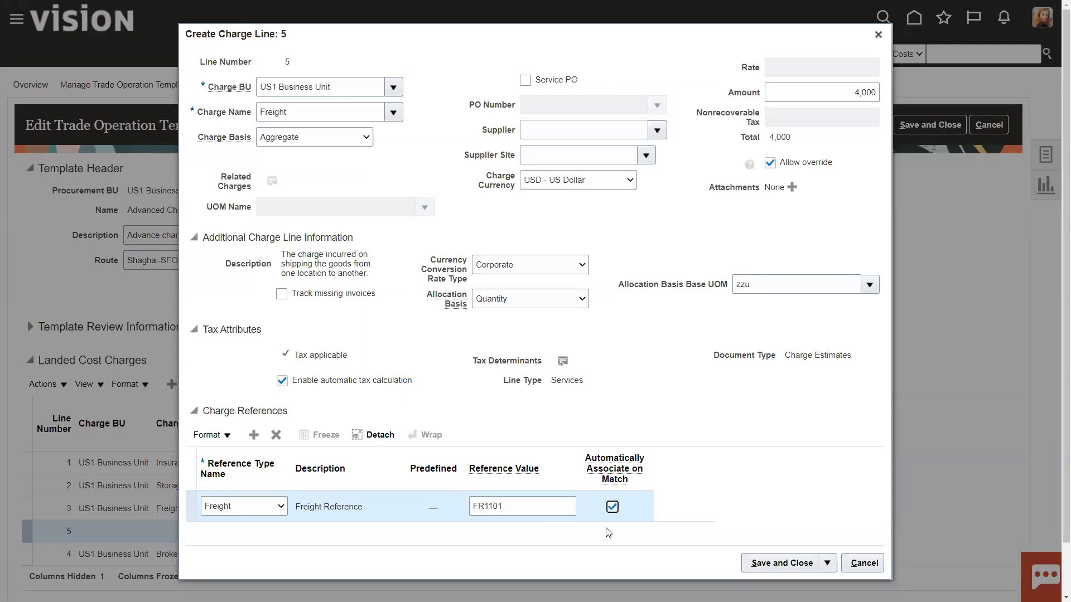
{"action": "mouse_move", "coordinate": [204, 404]}
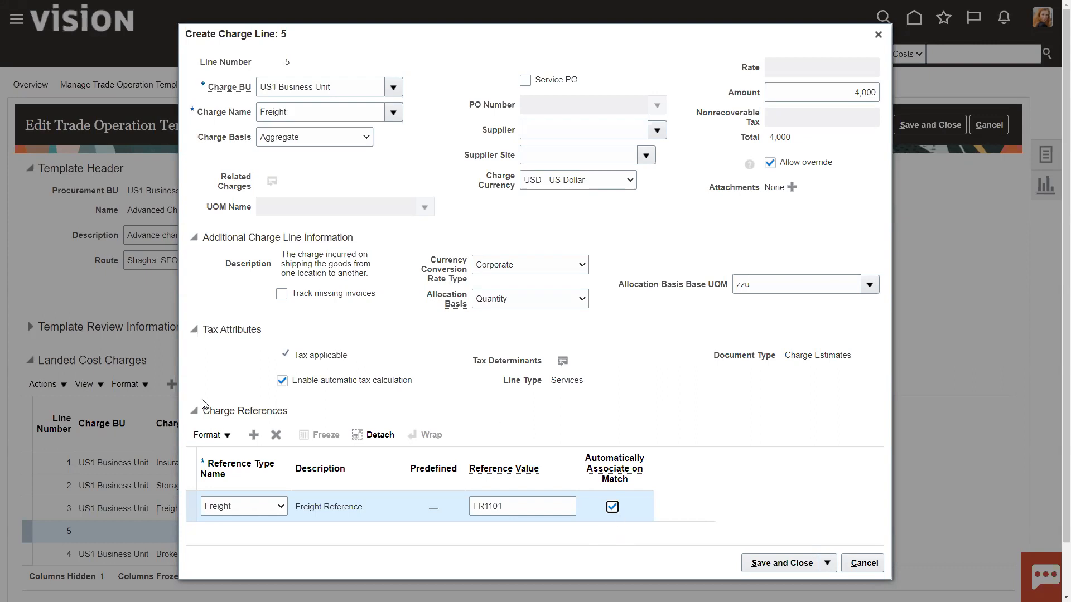
{"action": "mouse_move", "coordinate": [599, 520]}
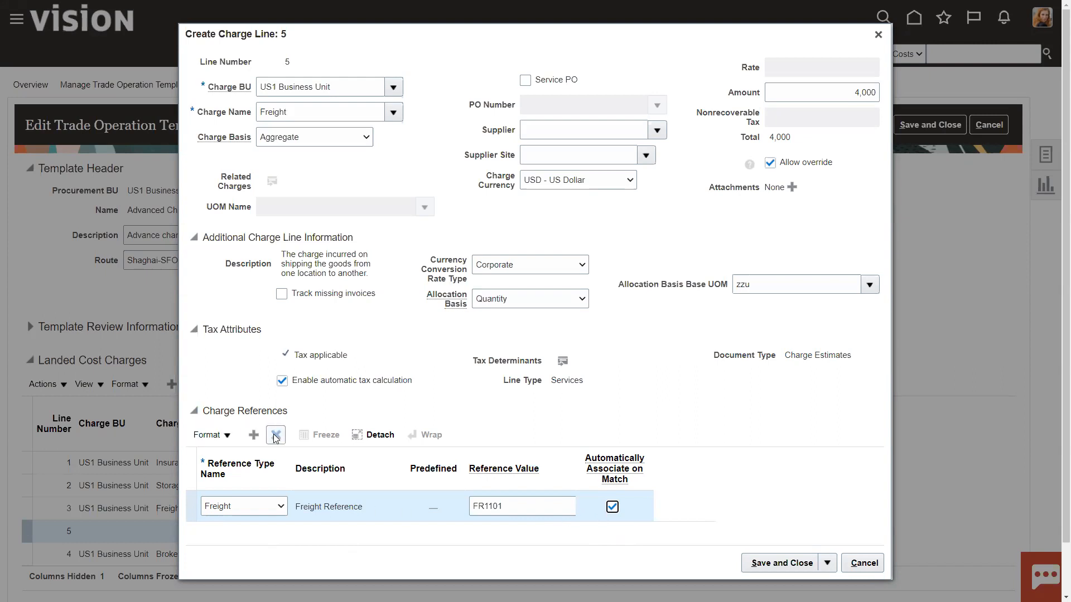
Delete the Freight reference and close the charge line without saving, back to four charge lines.
{"action": "left_click", "coordinate": [276, 435]}
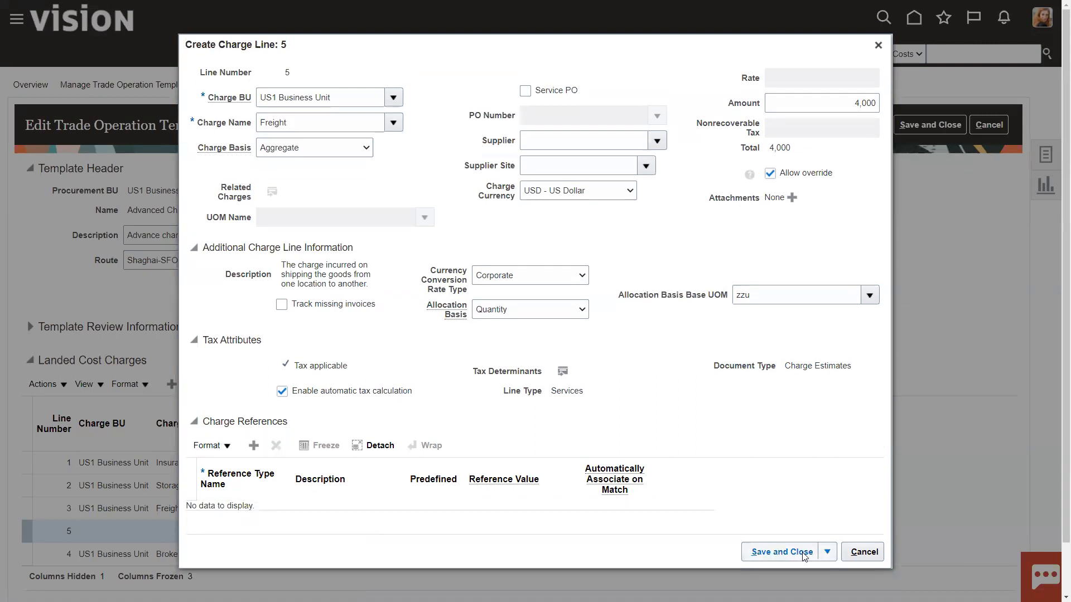
{"action": "left_click", "coordinate": [780, 553]}
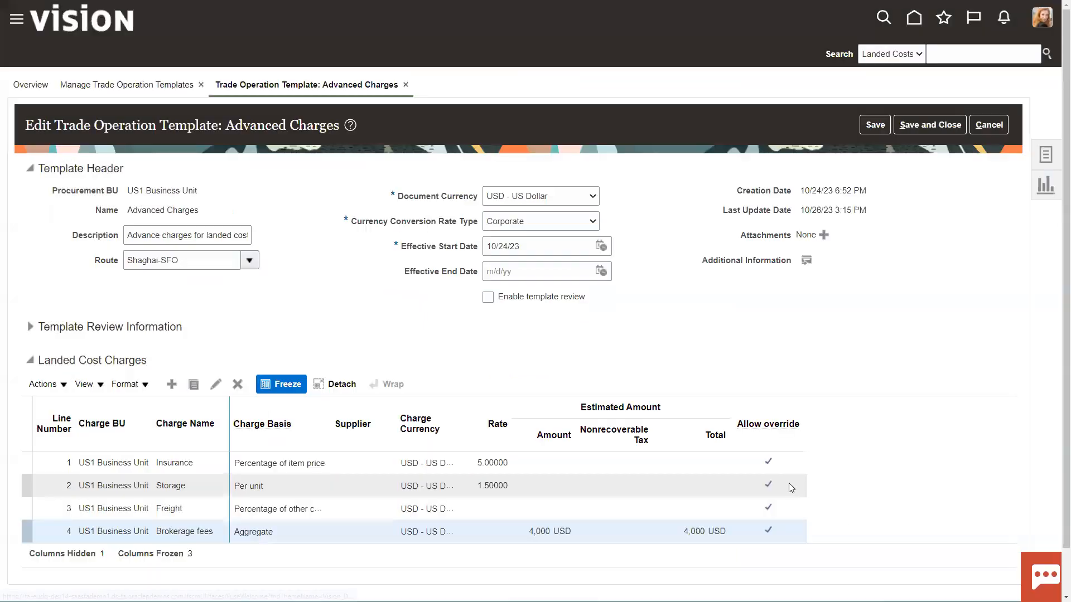
{"action": "left_click", "coordinate": [279, 462]}
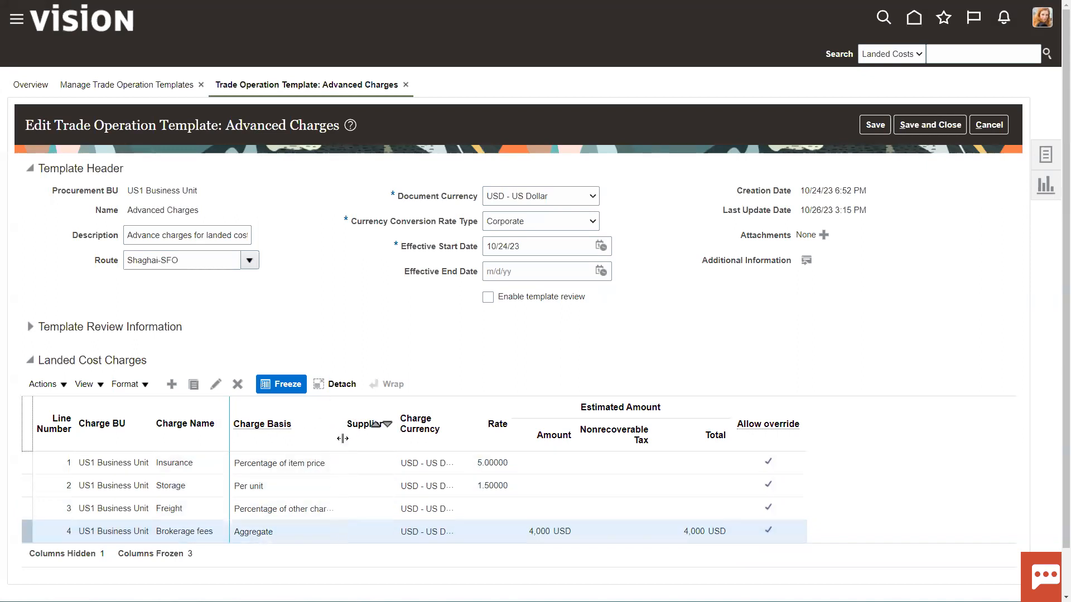
{"action": "mouse_move", "coordinate": [297, 538]}
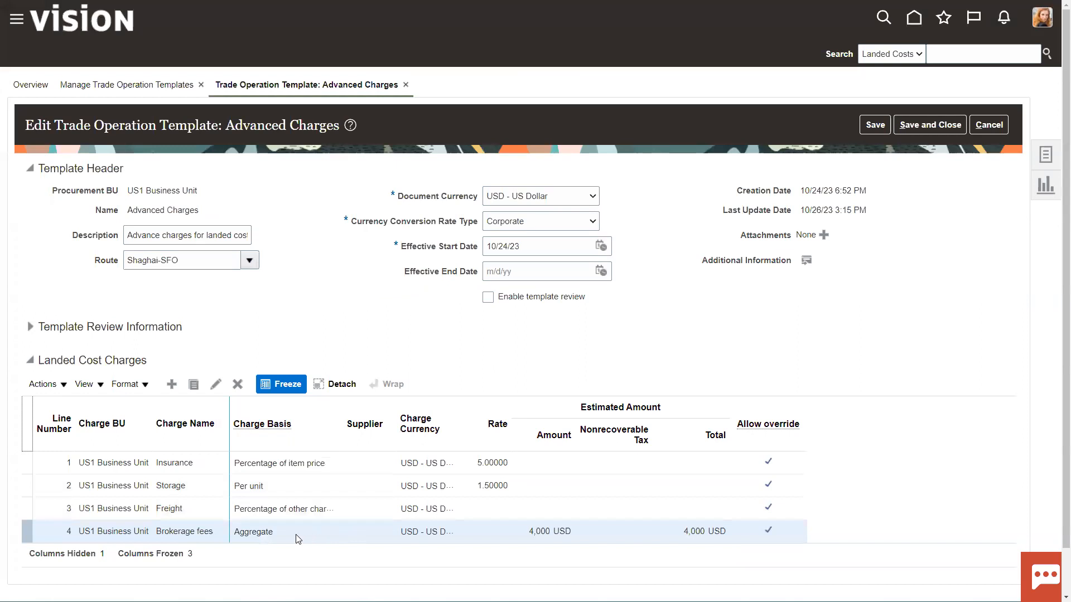
{"action": "mouse_move", "coordinate": [215, 384]}
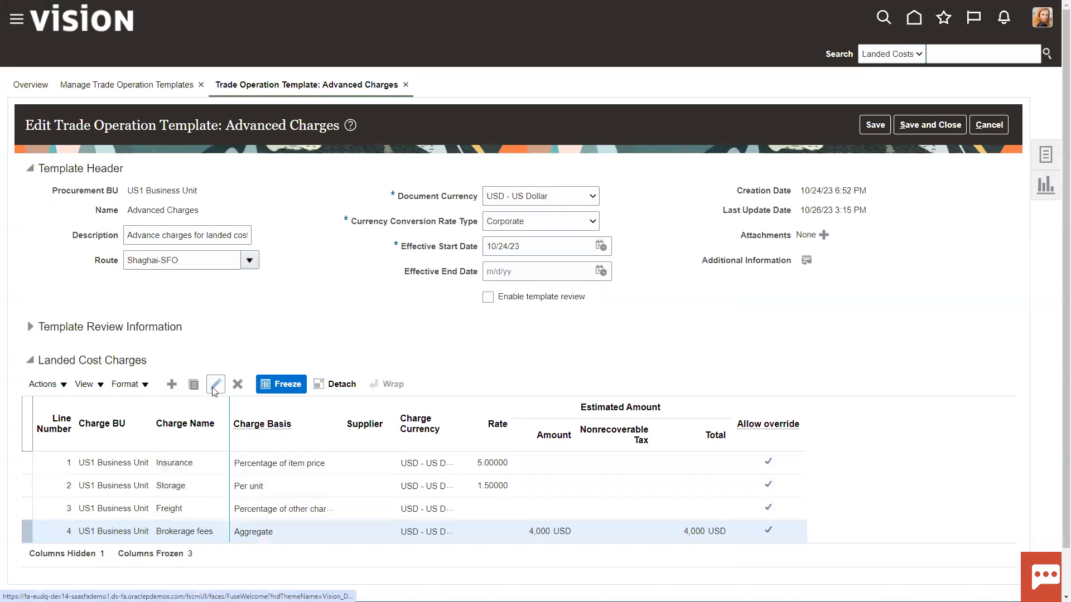
Edit charge line 4, Brokerage fees: Aggregate basis, 4,000 amount, manual allocation factor.
{"action": "left_click", "coordinate": [215, 384]}
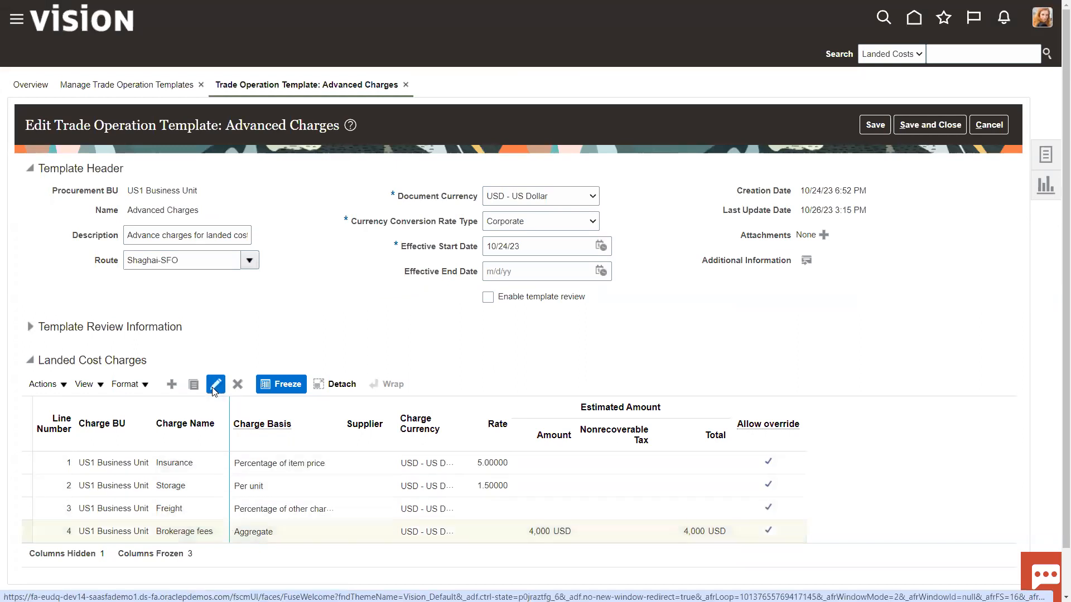
{"action": "left_click", "coordinate": [215, 384]}
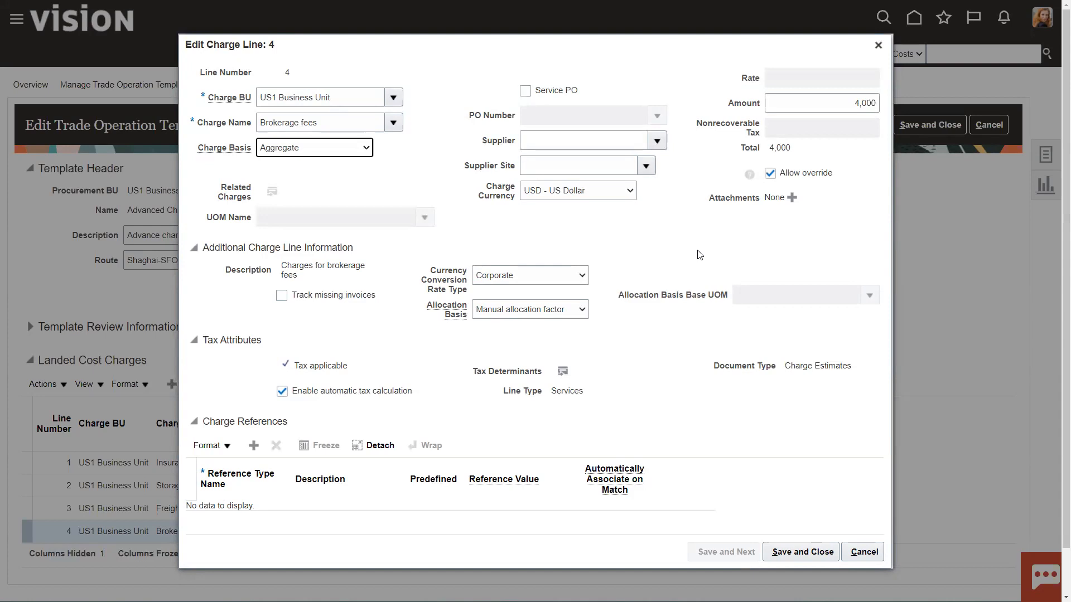
{"action": "mouse_move", "coordinate": [318, 392]}
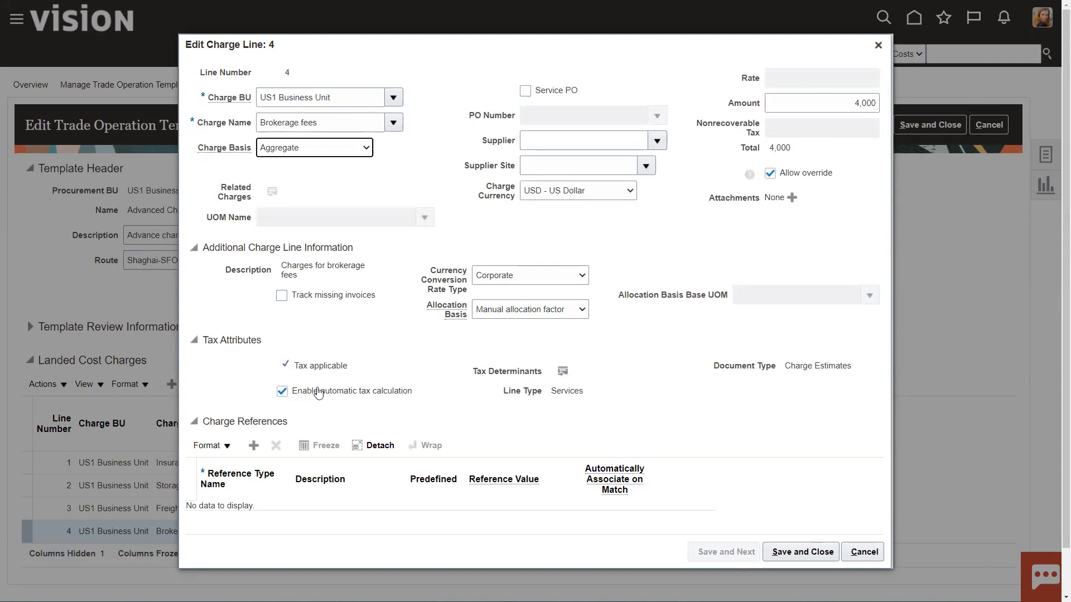